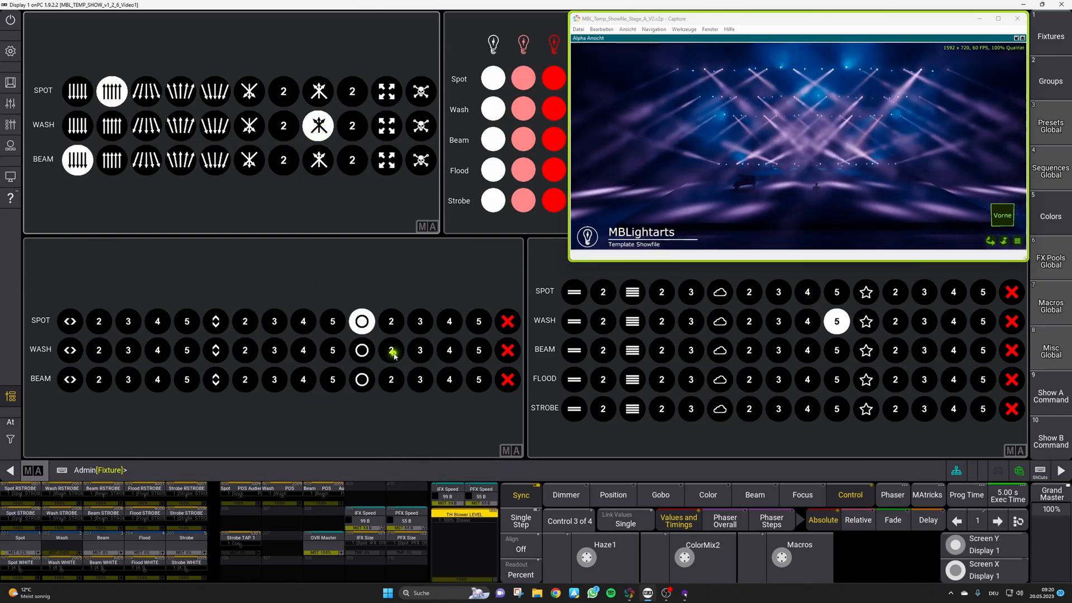
Switch the view to the Macros Global pool page
click(391, 349)
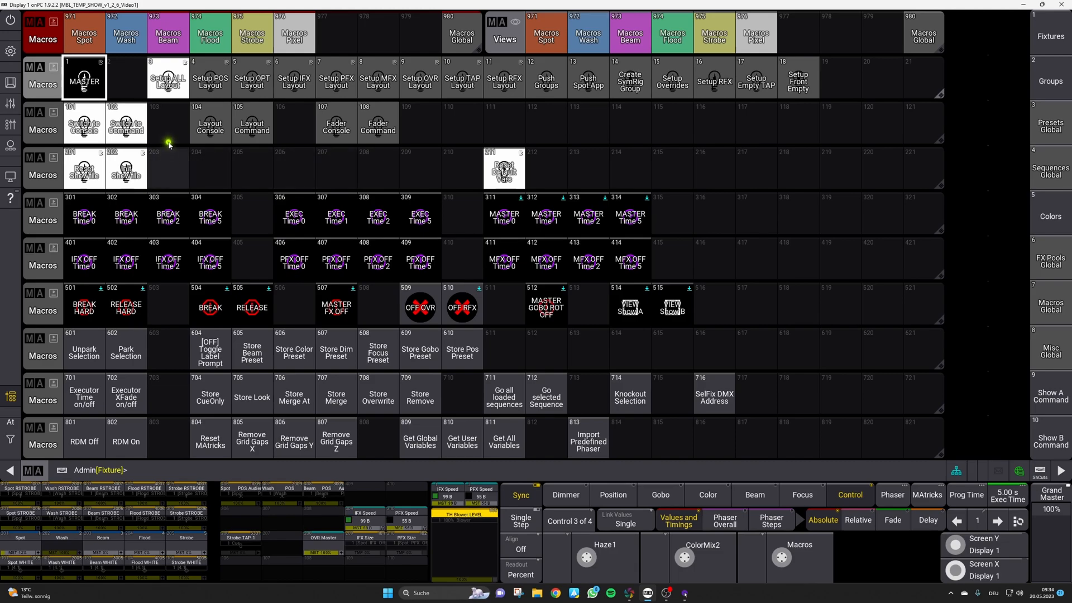
mouse_move(167, 129)
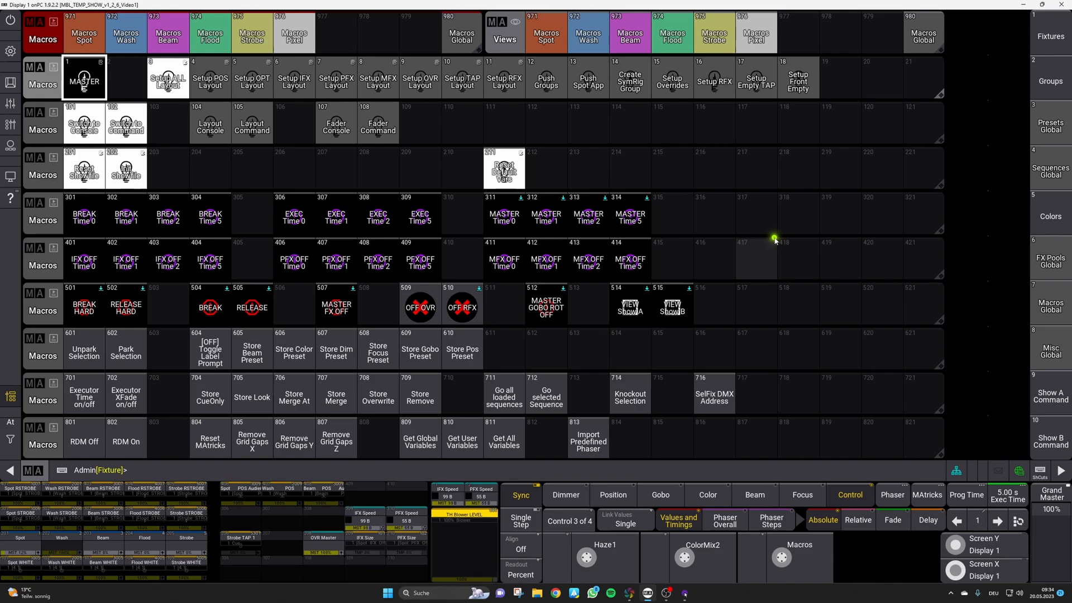
mouse_move(777, 234)
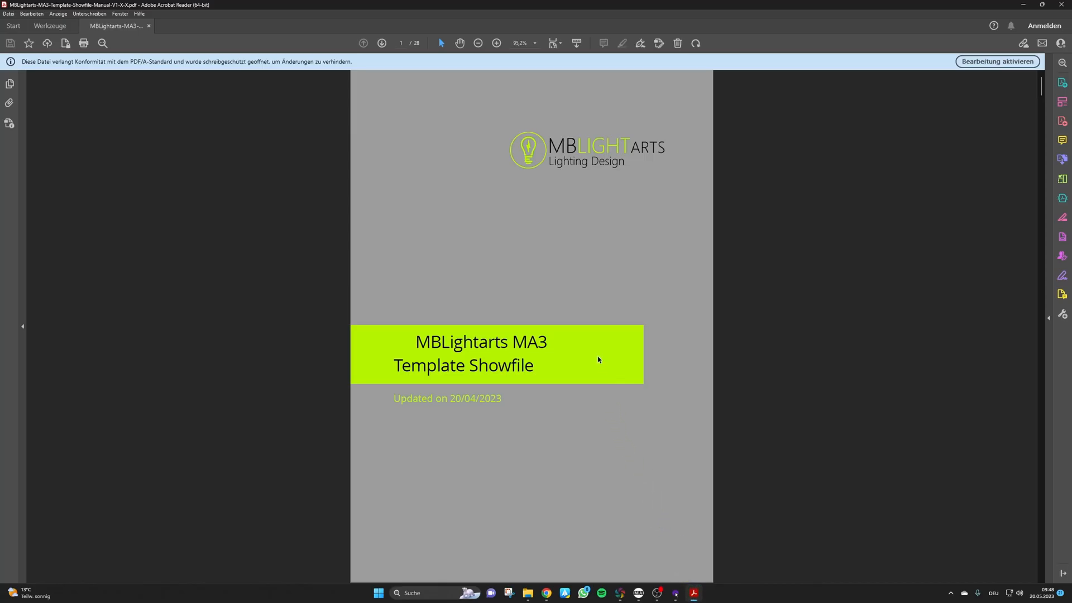
Scroll the manual from the cover past the overview and disclaimer to the Content page
scroll(down, 3)
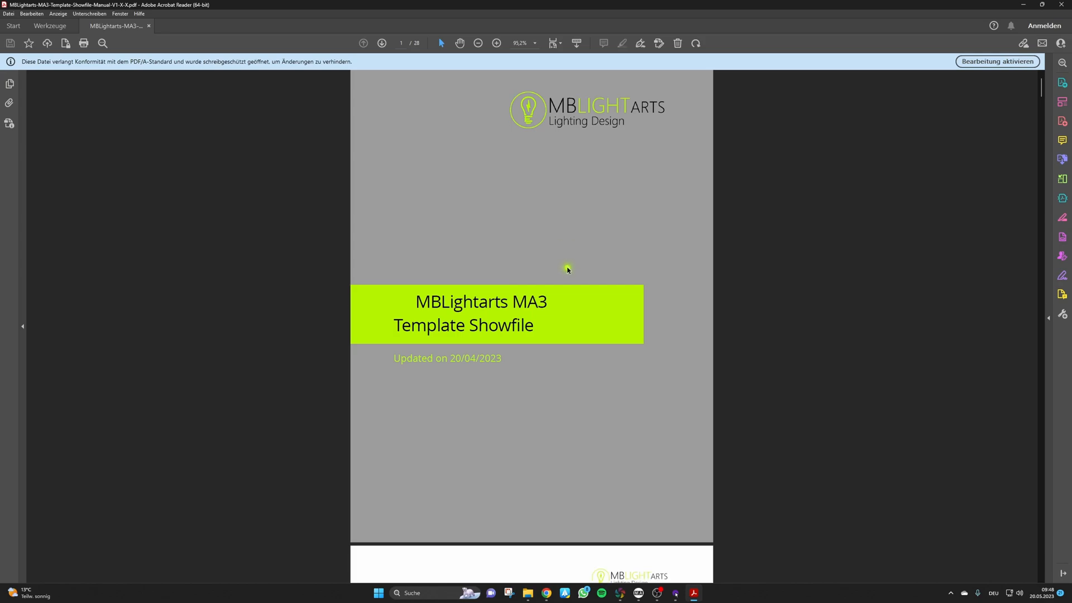
scroll(down, 3)
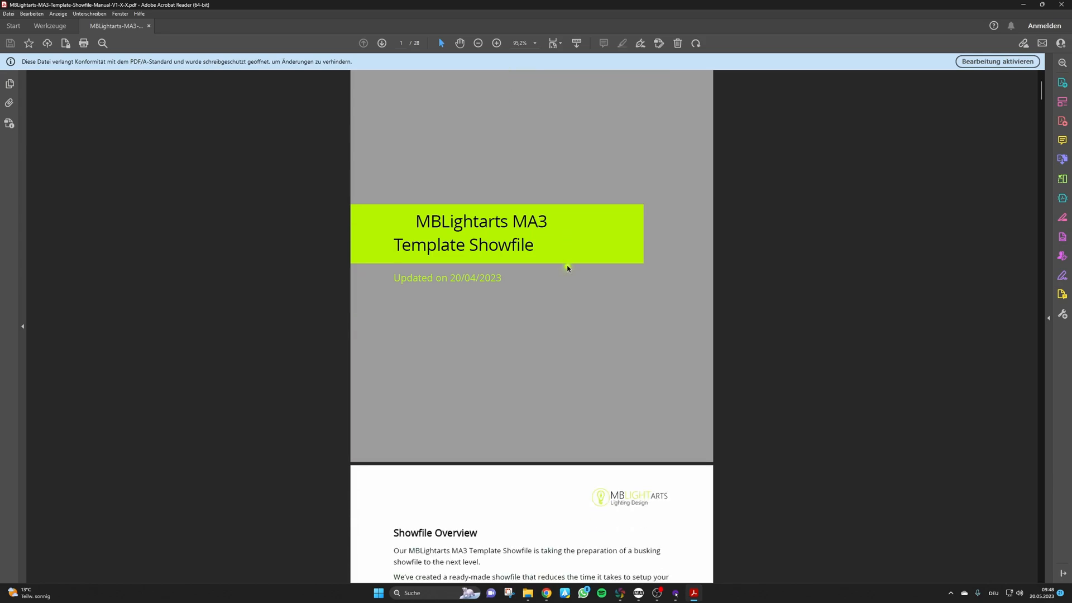
scroll(down, 3)
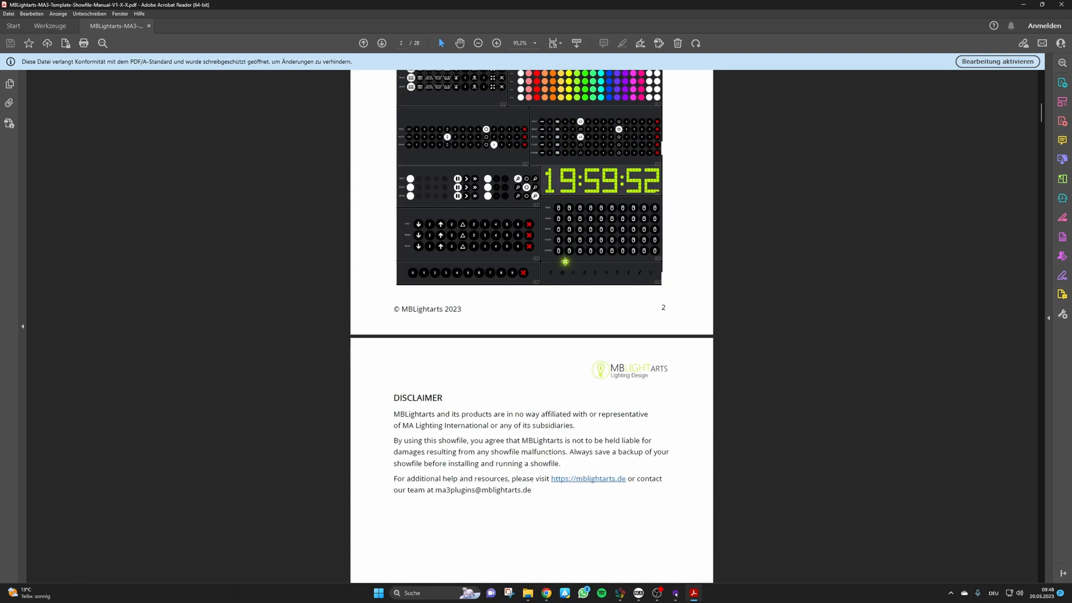
scroll(down, 3)
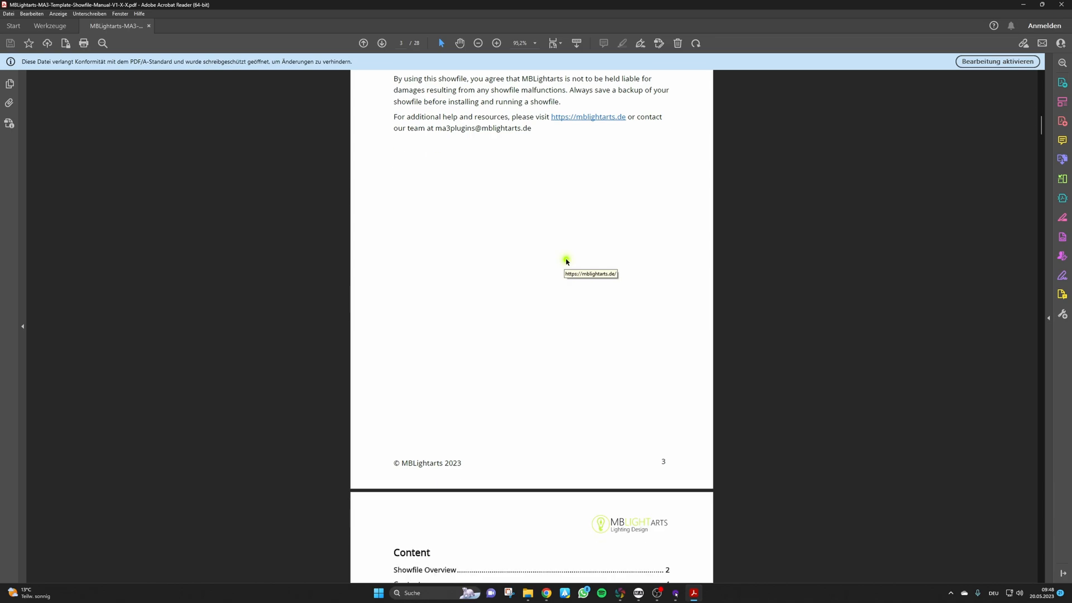
scroll(down, 3)
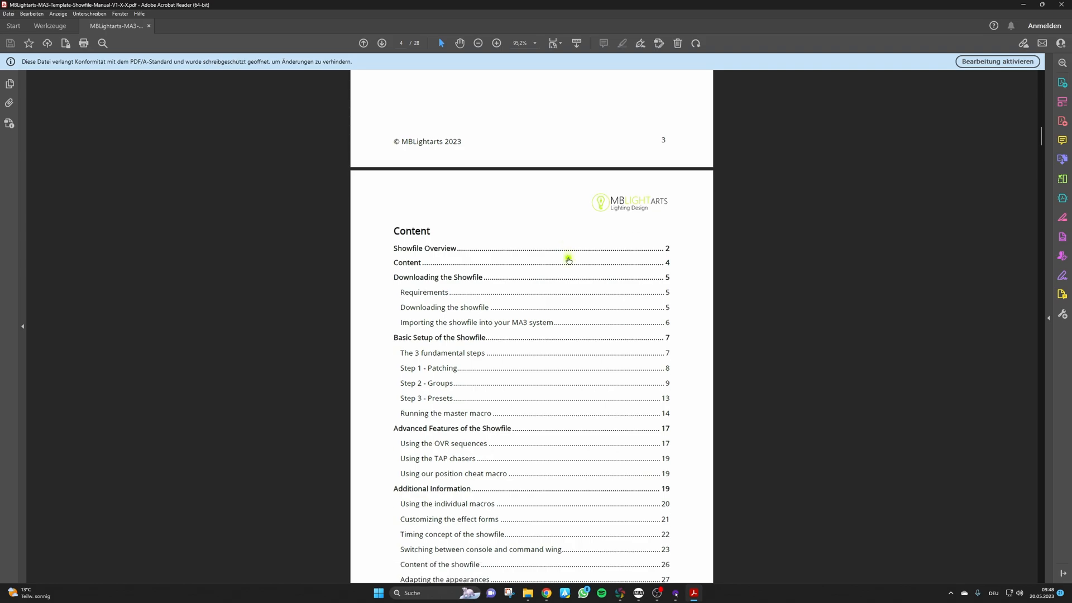
scroll(down, 3)
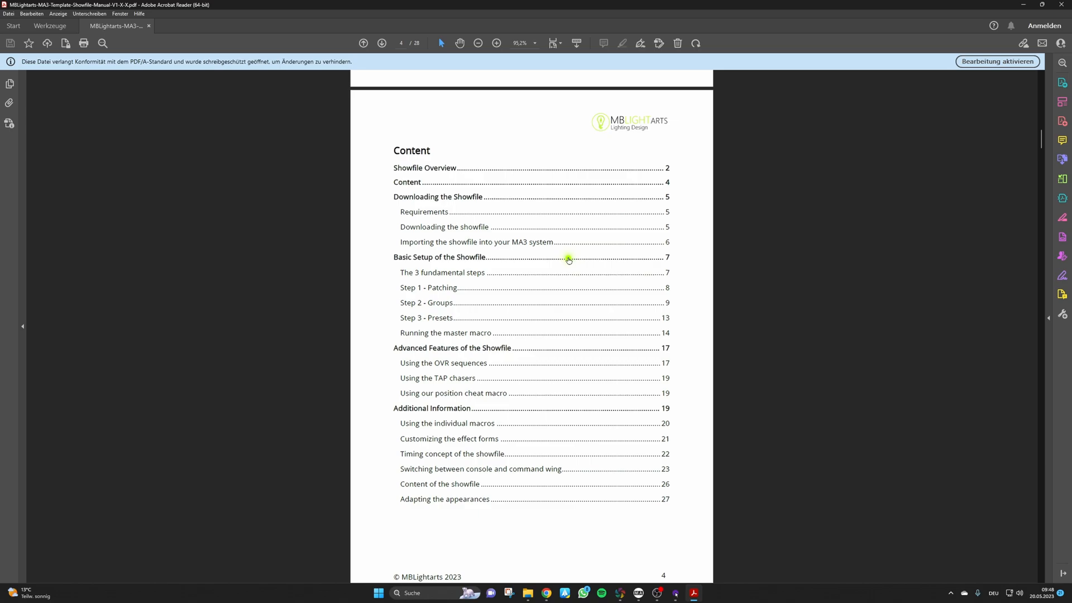
mouse_move(568, 506)
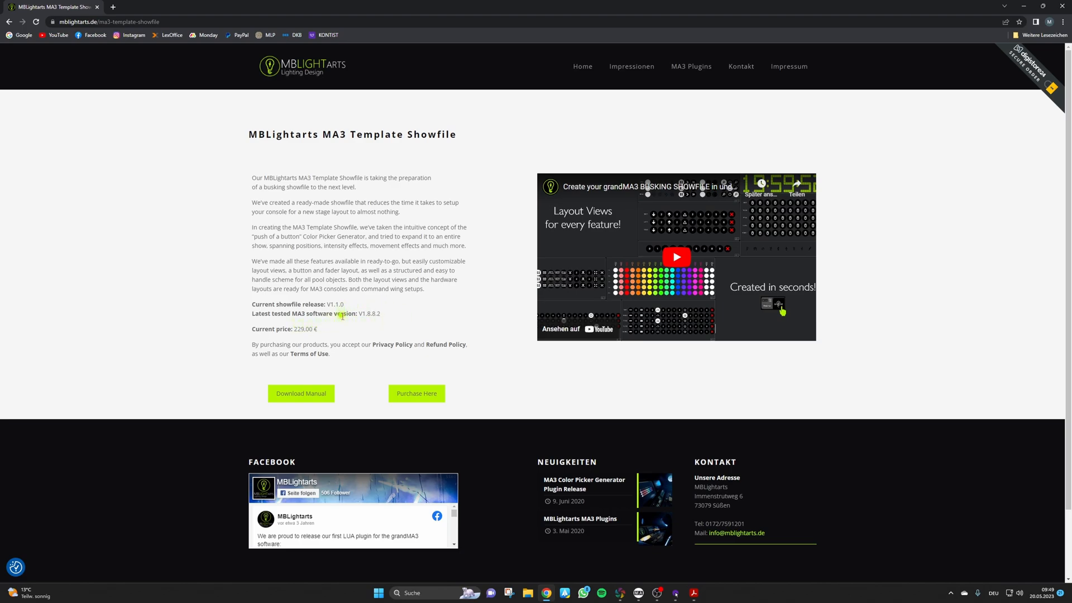
mouse_move(363, 373)
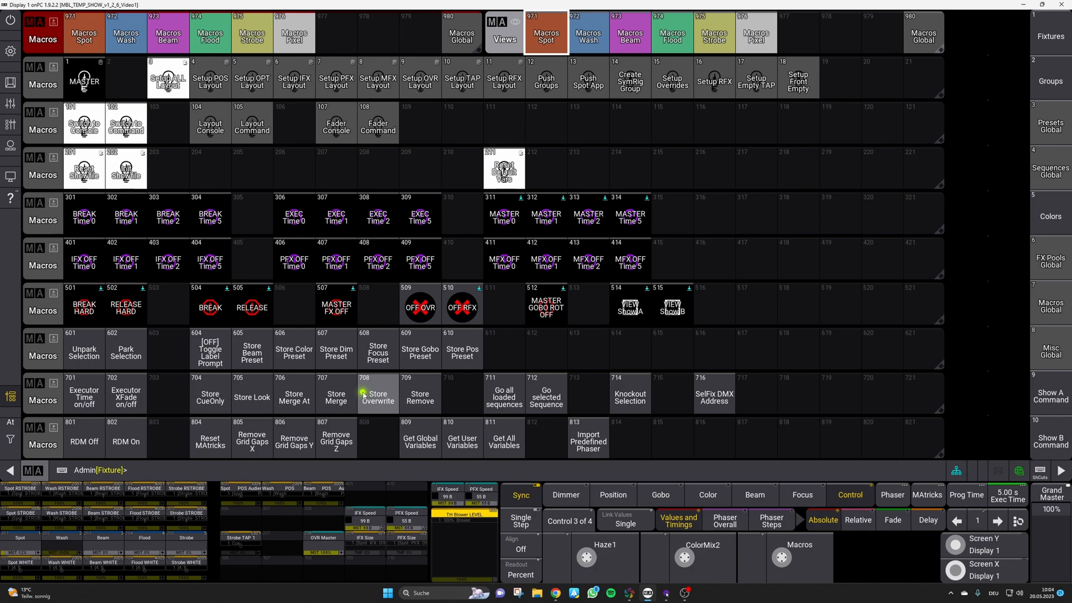
mouse_move(337, 351)
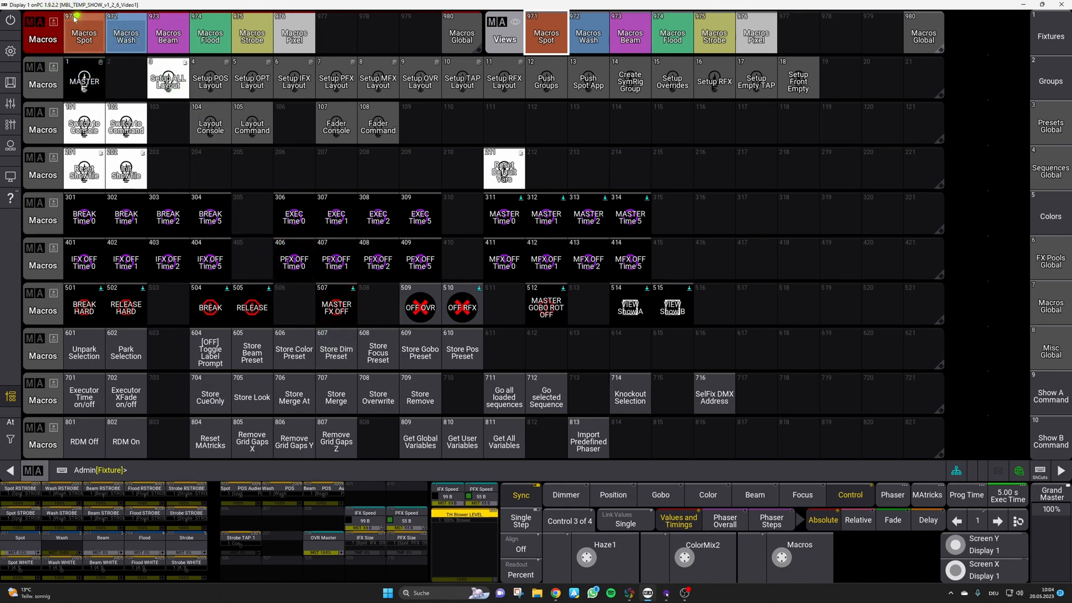
Switch the view to the Macros Spot pool page
click(84, 35)
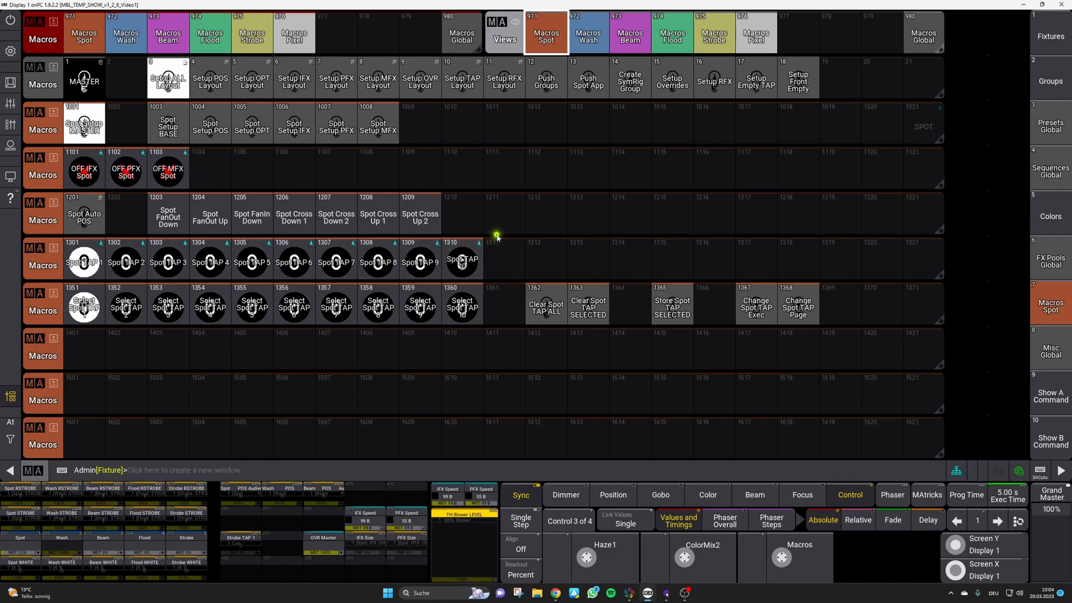
mouse_move(457, 249)
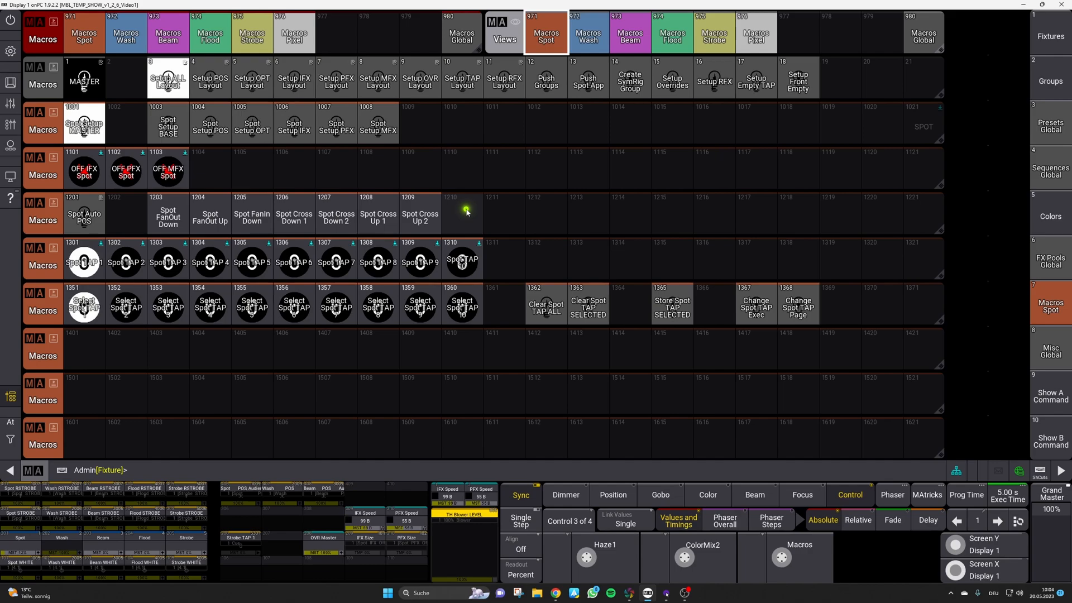
mouse_move(562, 224)
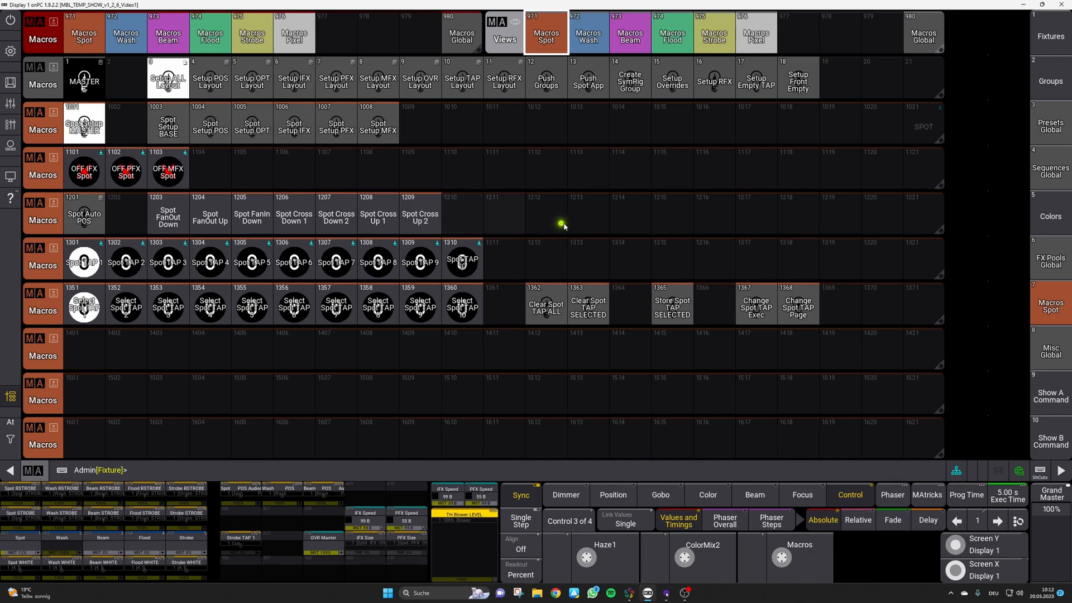
Delete spot position presets 2.1003 thru 2.1009 in Presets Spot, confirming the references warning
click(1051, 126)
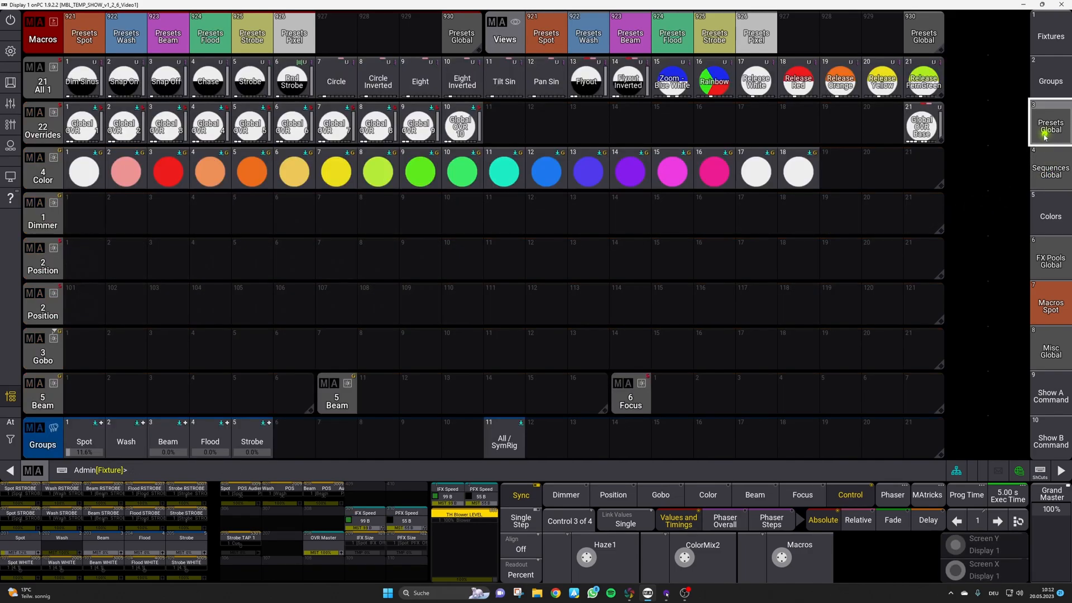
click(546, 32)
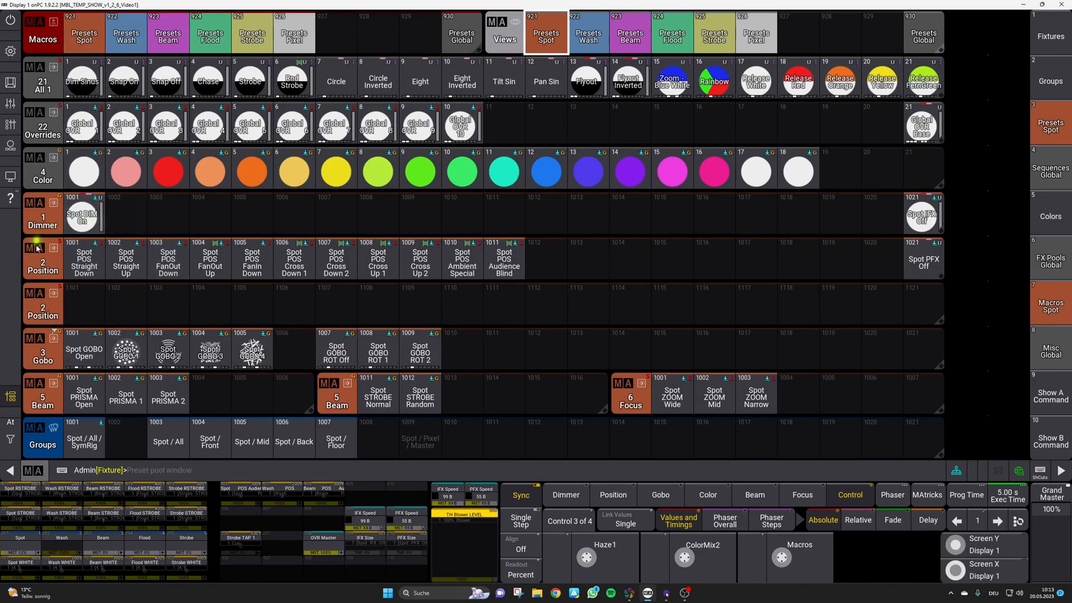
click(167, 261)
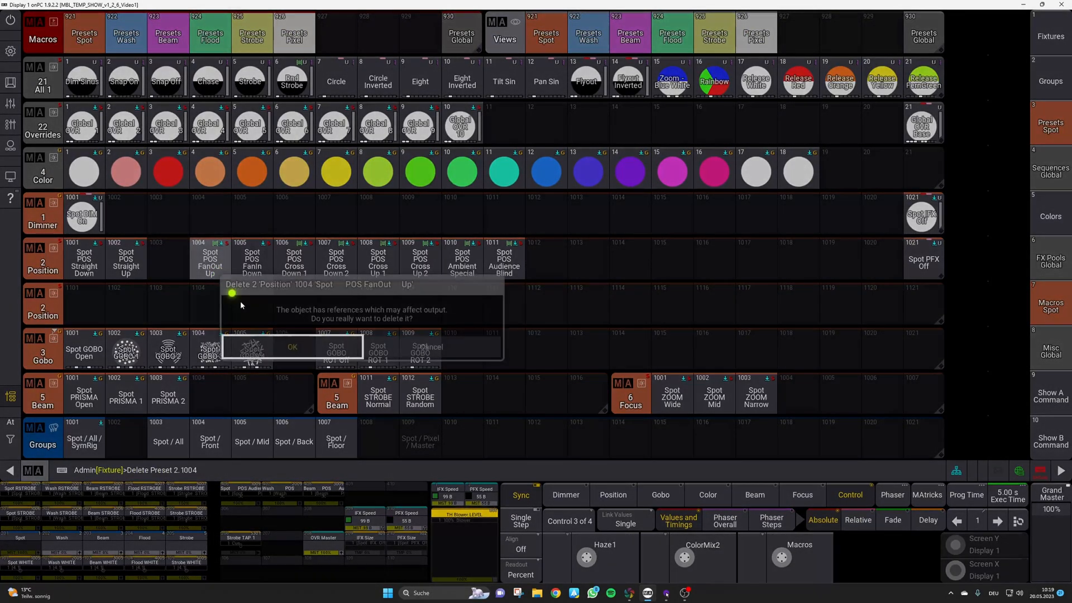
click(292, 347)
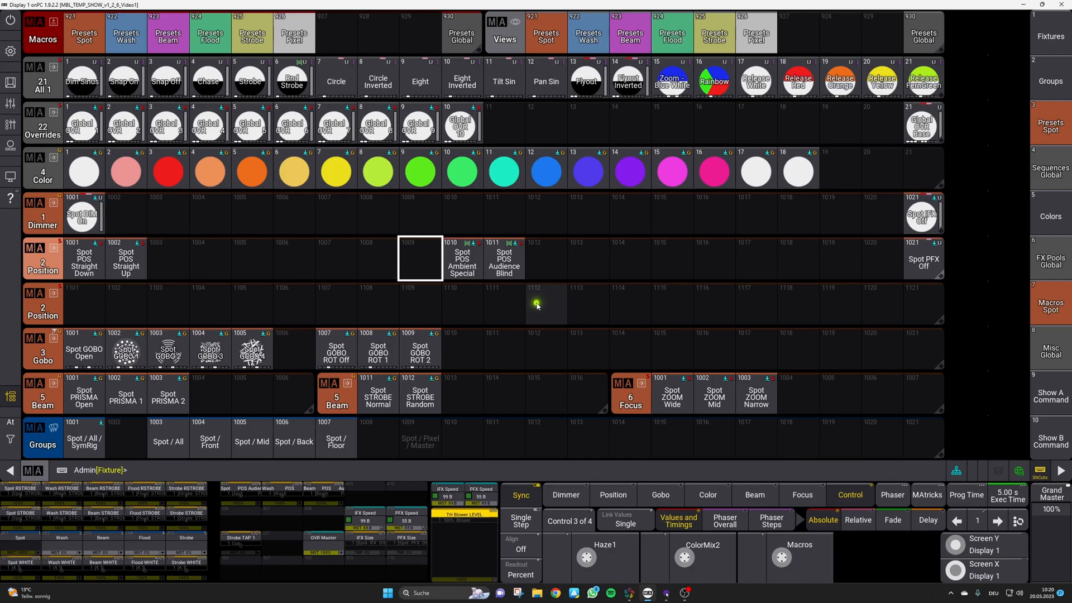
mouse_move(457, 293)
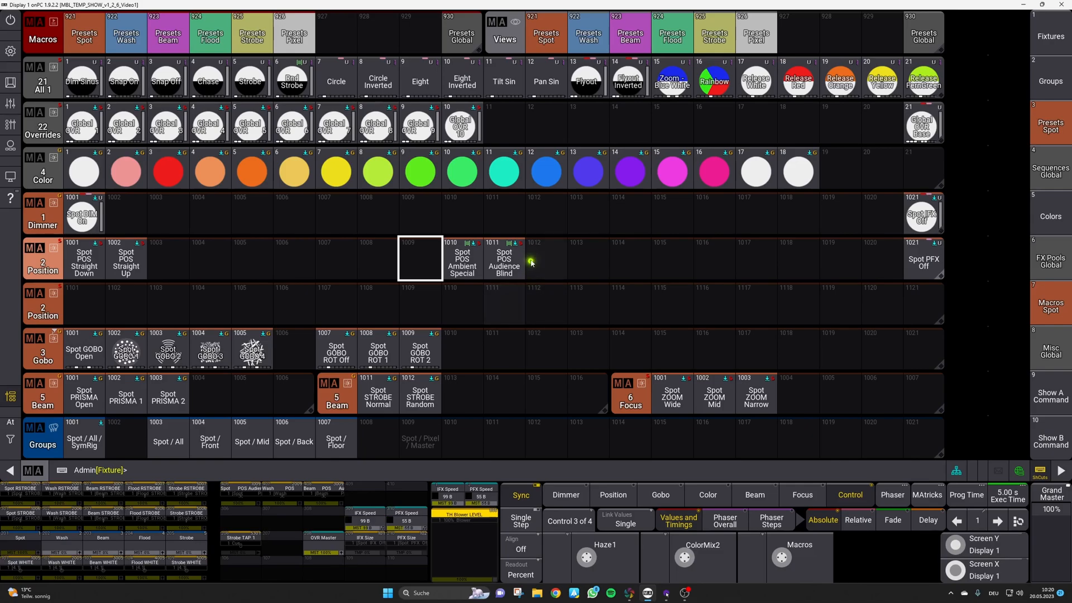
mouse_move(514, 306)
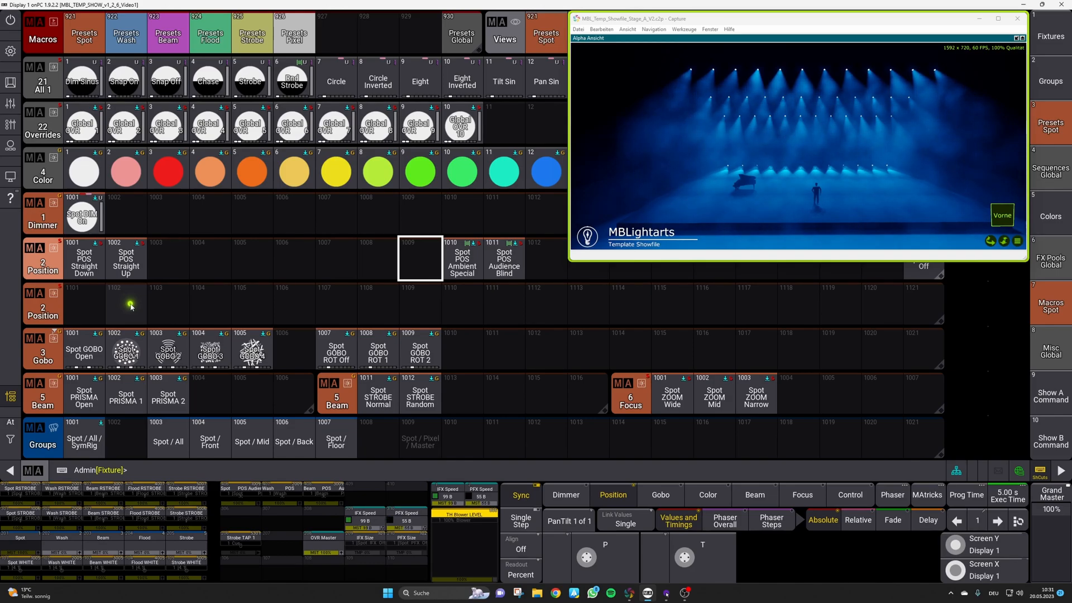
Tilt group Spot / Floor down to 30 and merge it into preset 2.1001 Straight Down
click(83, 261)
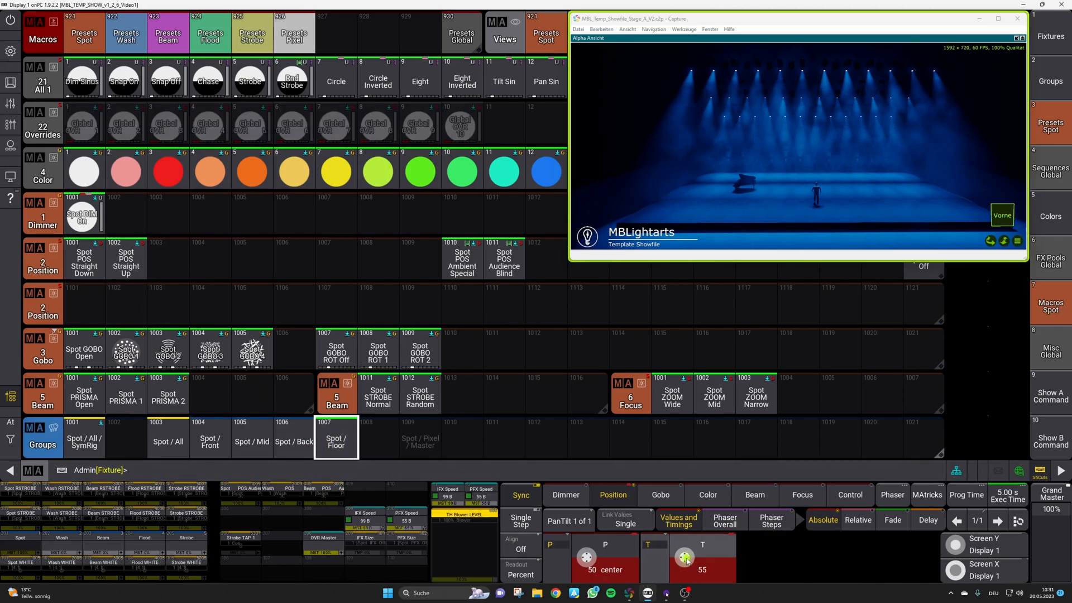
drag(702, 551, 717, 557)
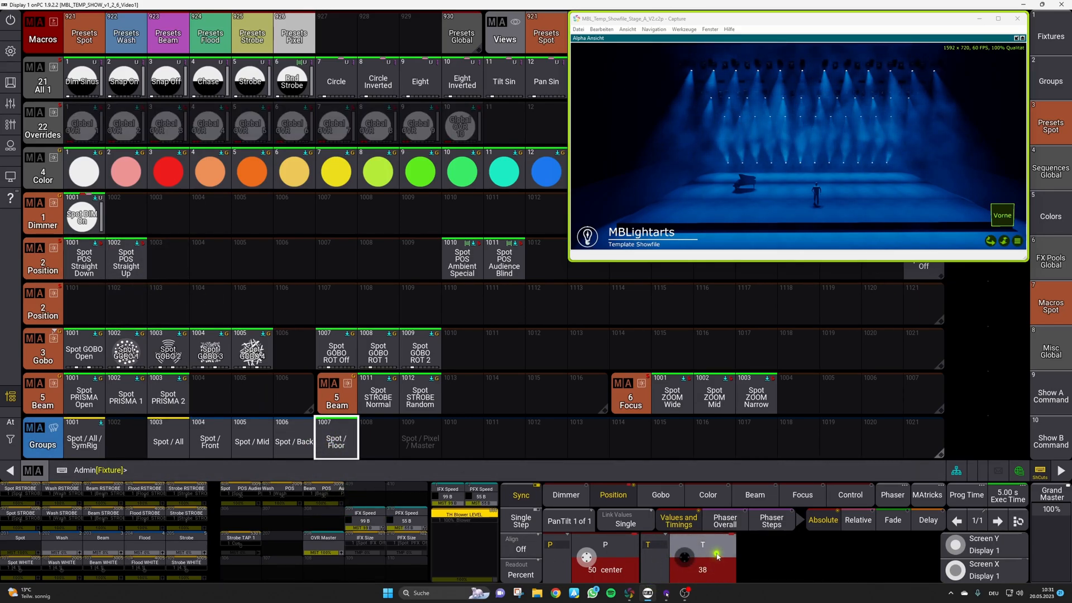
drag(717, 555, 676, 550)
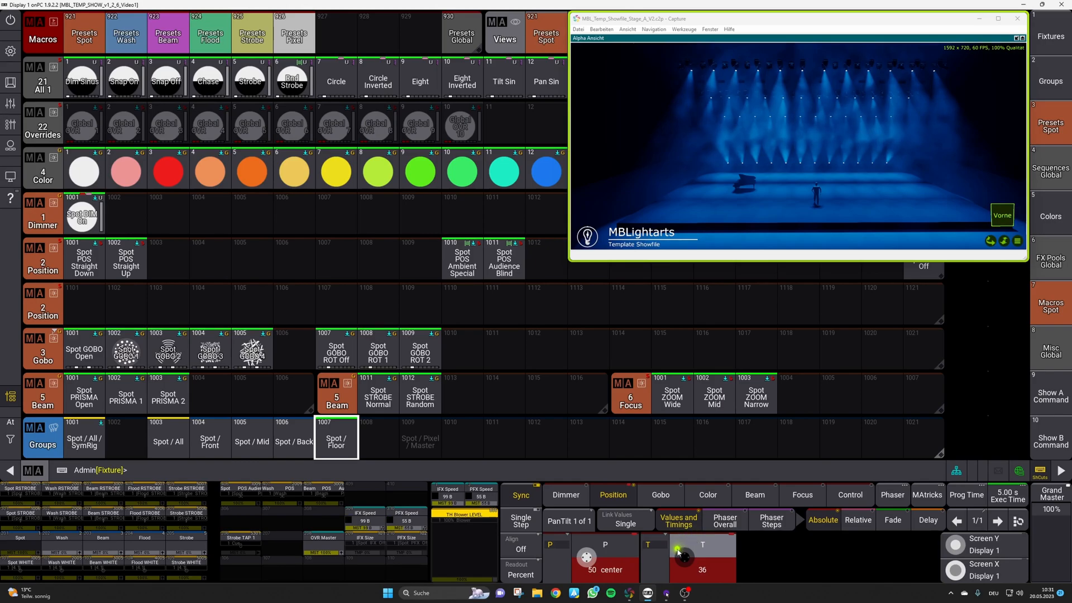
drag(682, 554, 682, 541)
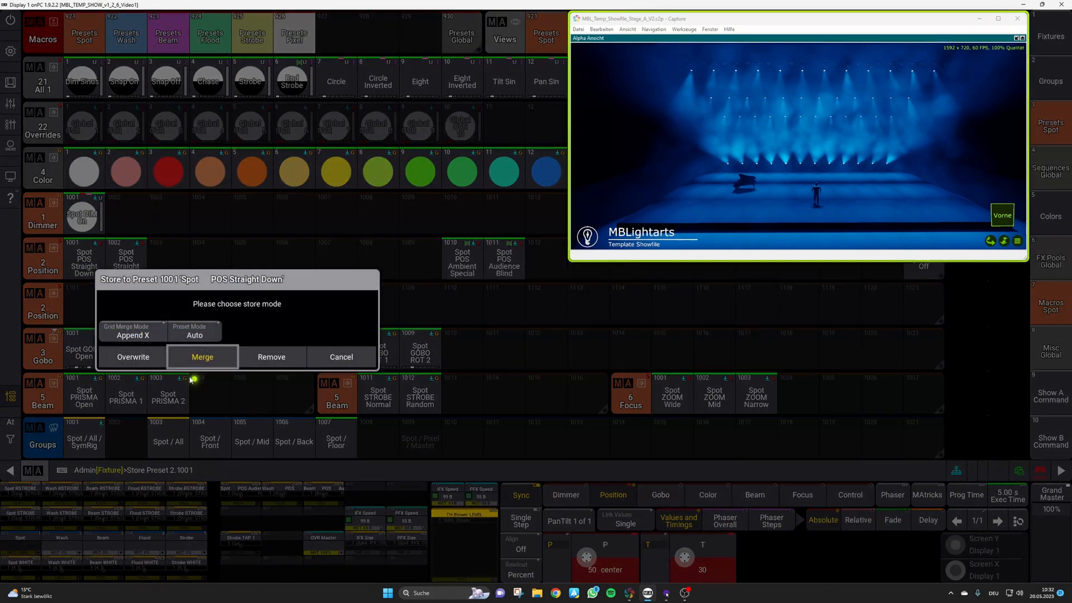
click(202, 357)
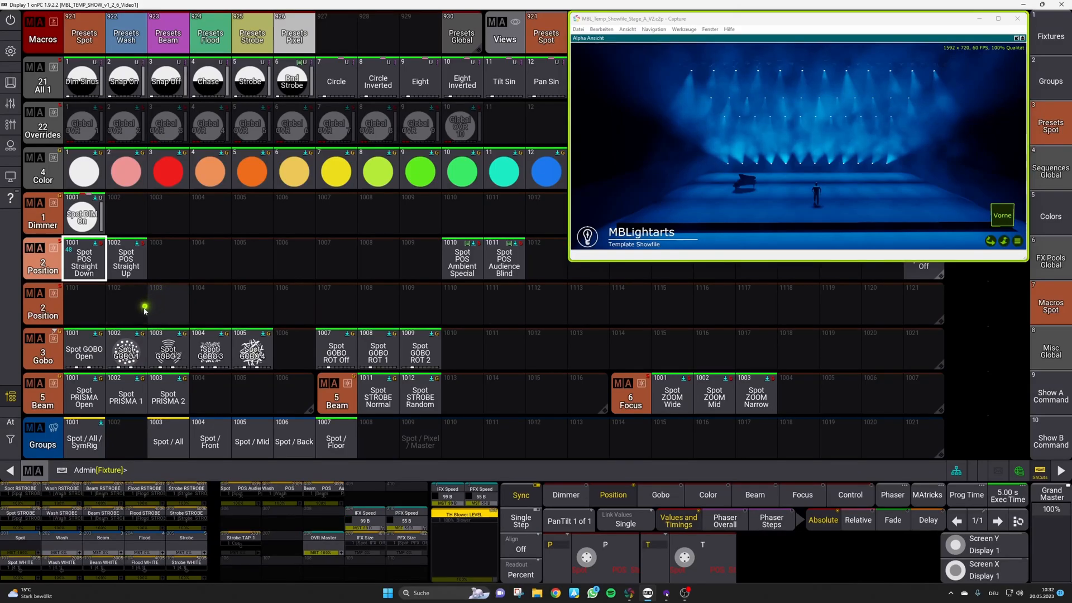
Select group Spot / All / SymRig, then the Spot / Back group
click(126, 258)
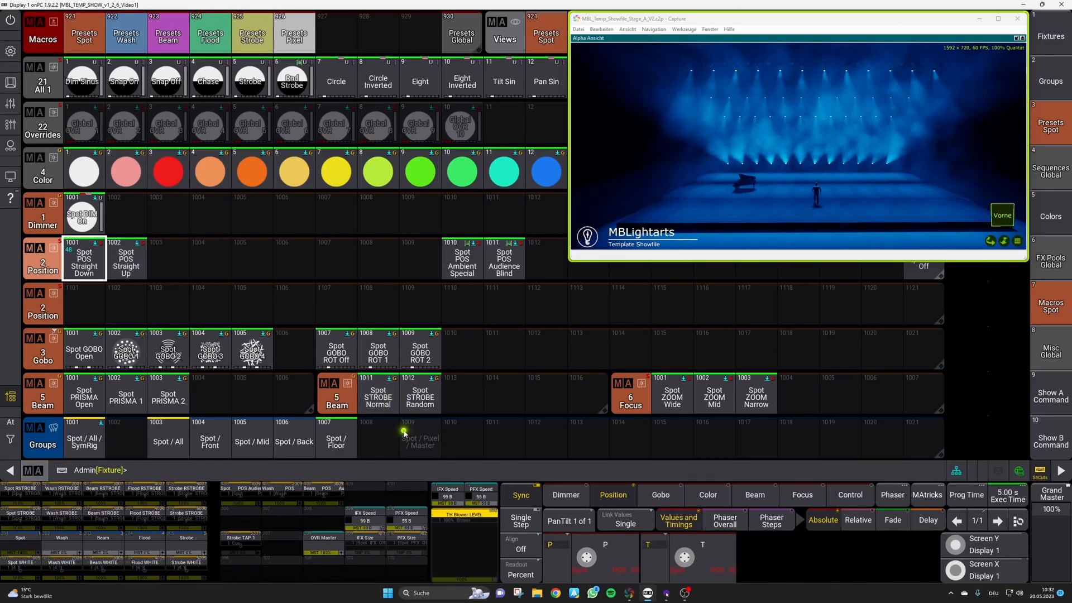
click(84, 441)
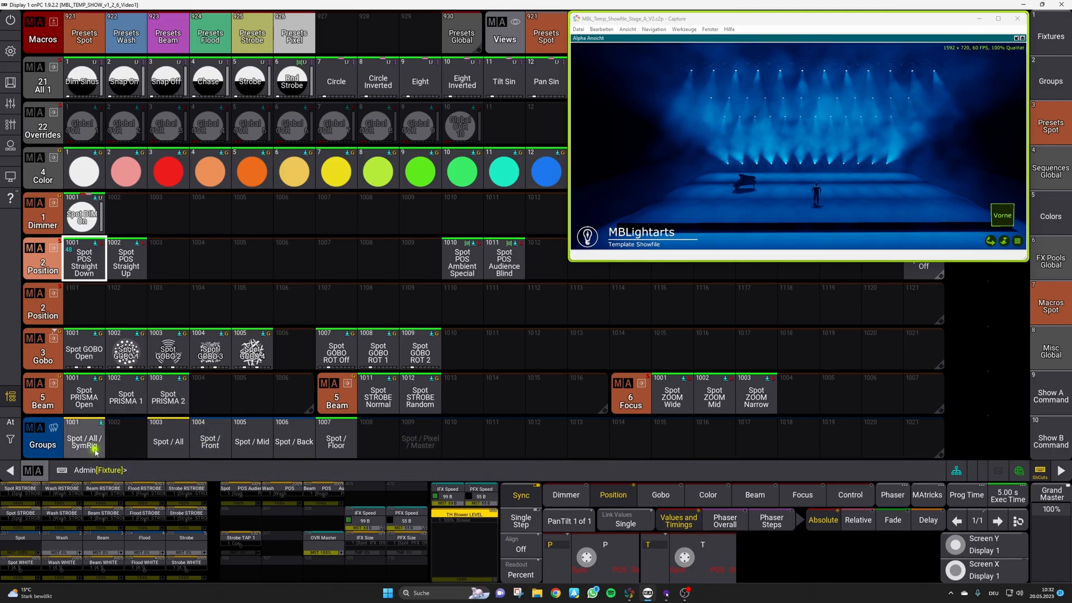
click(84, 438)
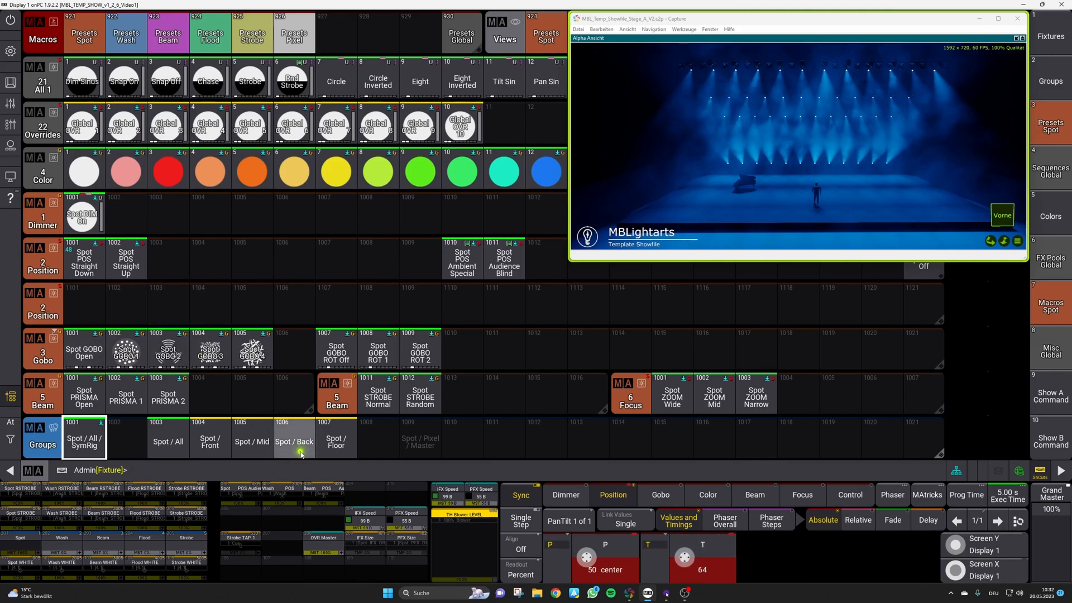
click(294, 441)
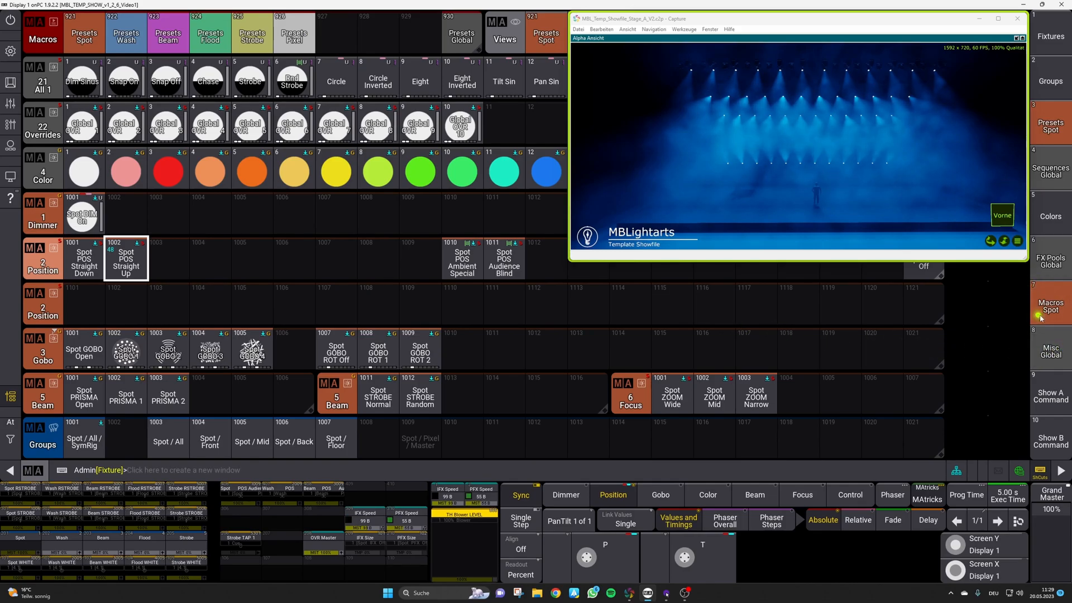
Switch the view back to the Macros Spot pool
click(1051, 308)
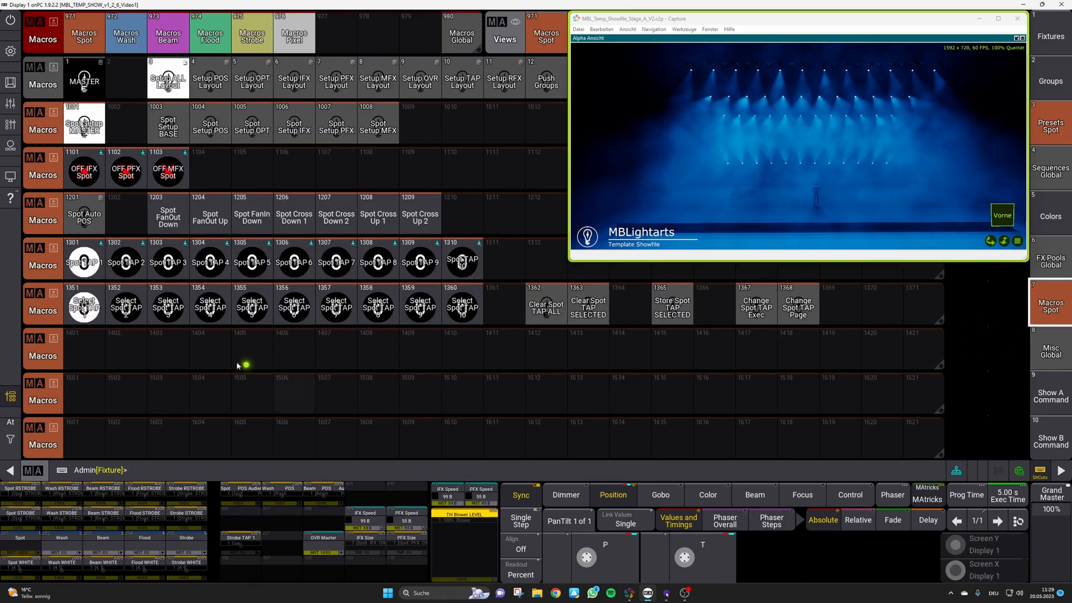
Run the Spot Auto POS macro 1201 to store position presets 1003–1009
click(84, 215)
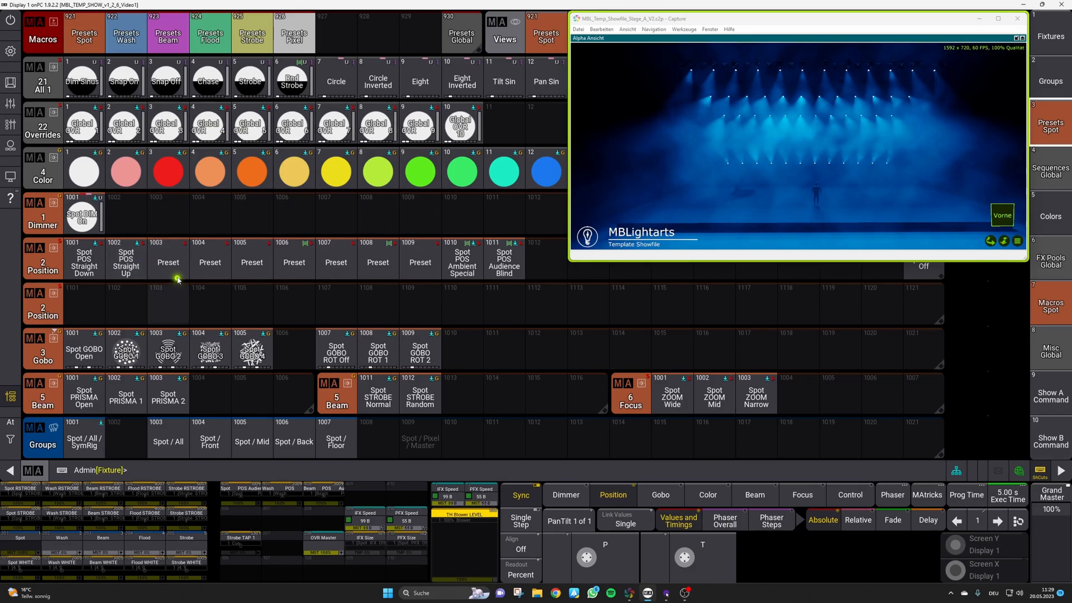
Recall spot position presets 1005, 1006, 1007 and 1008 to check them on stage
click(168, 260)
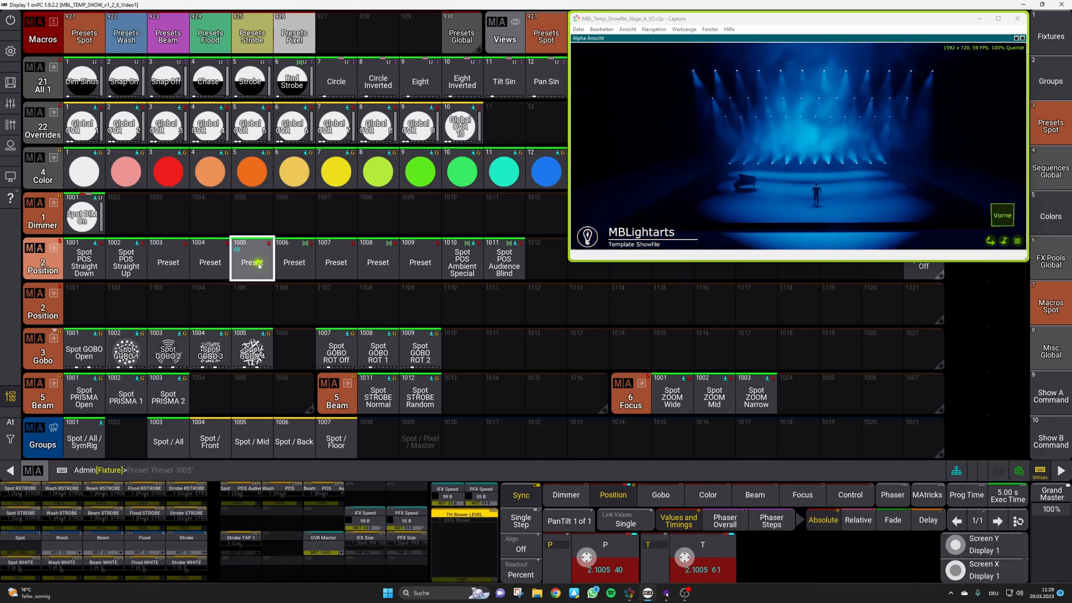
click(293, 262)
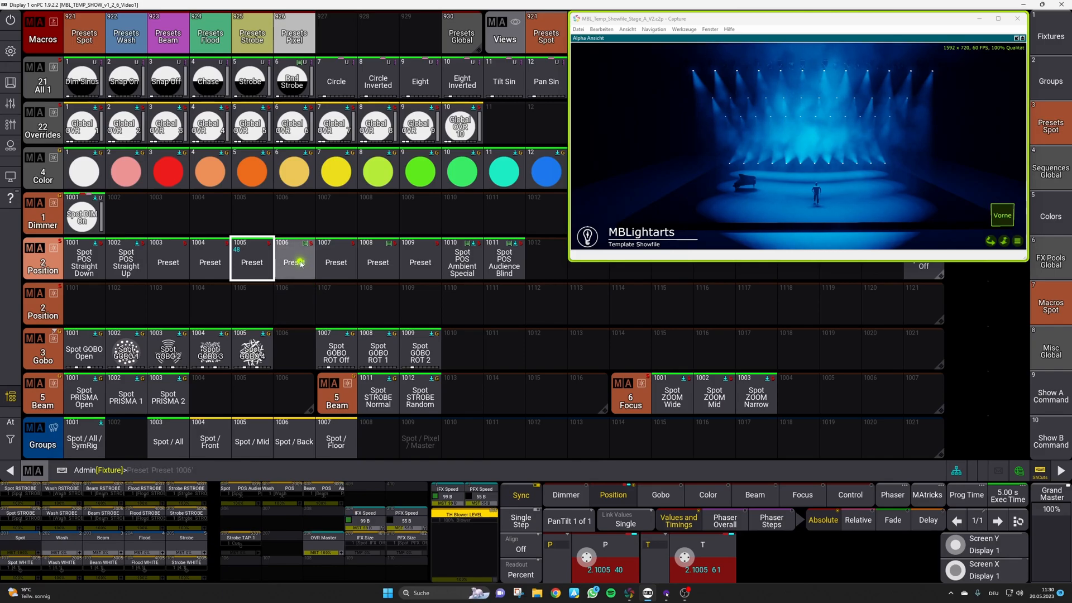
click(336, 261)
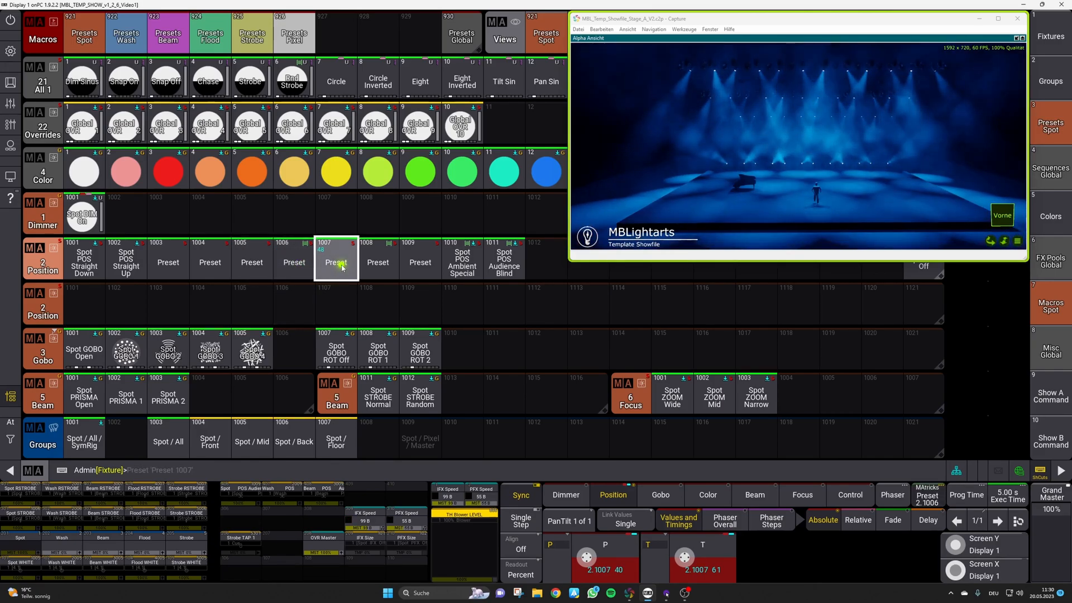
click(377, 262)
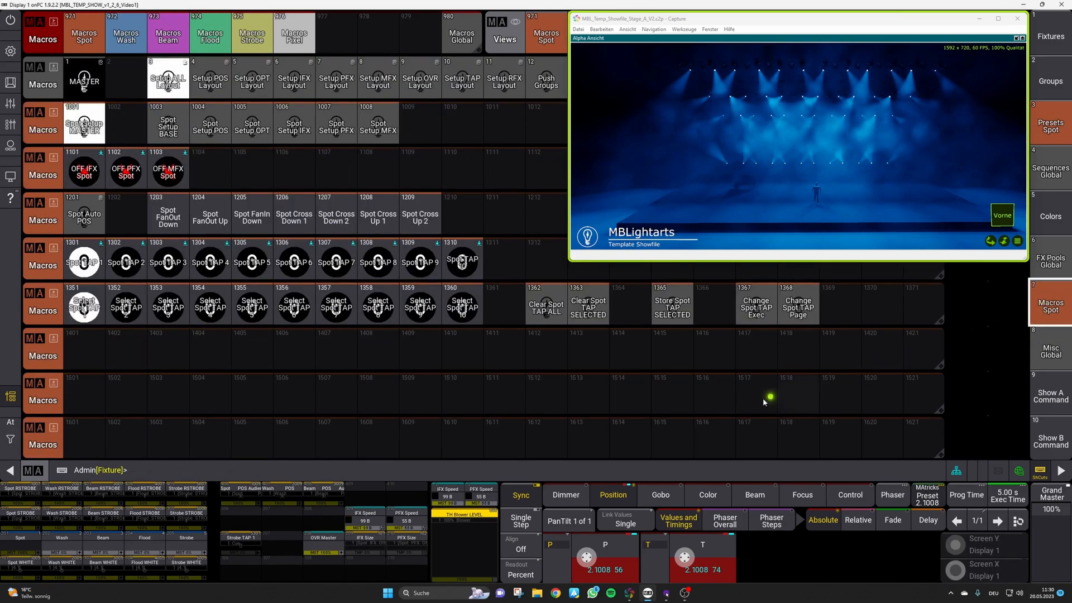
Switch the view to the Show A Command page
click(336, 215)
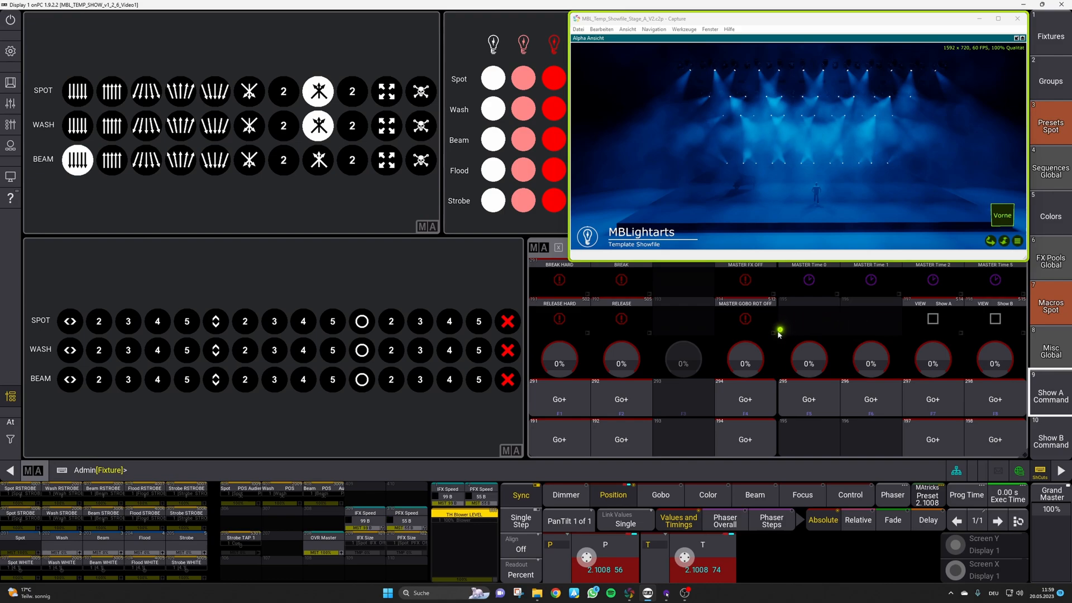
Fire the MASTER Time 0 executor, then pick red for the spots in the colour grid
click(808, 400)
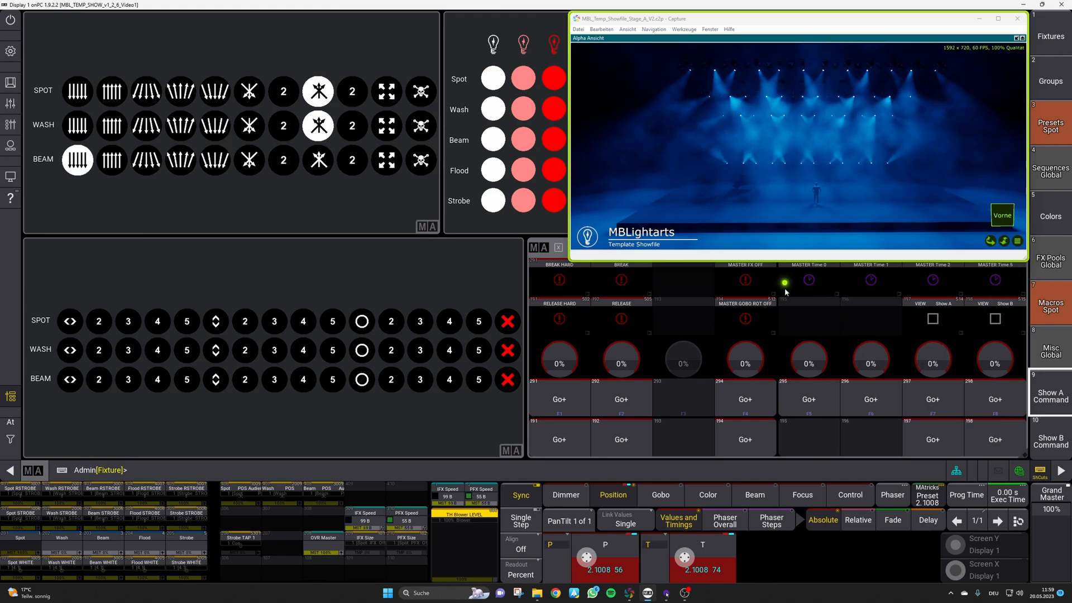
click(807, 400)
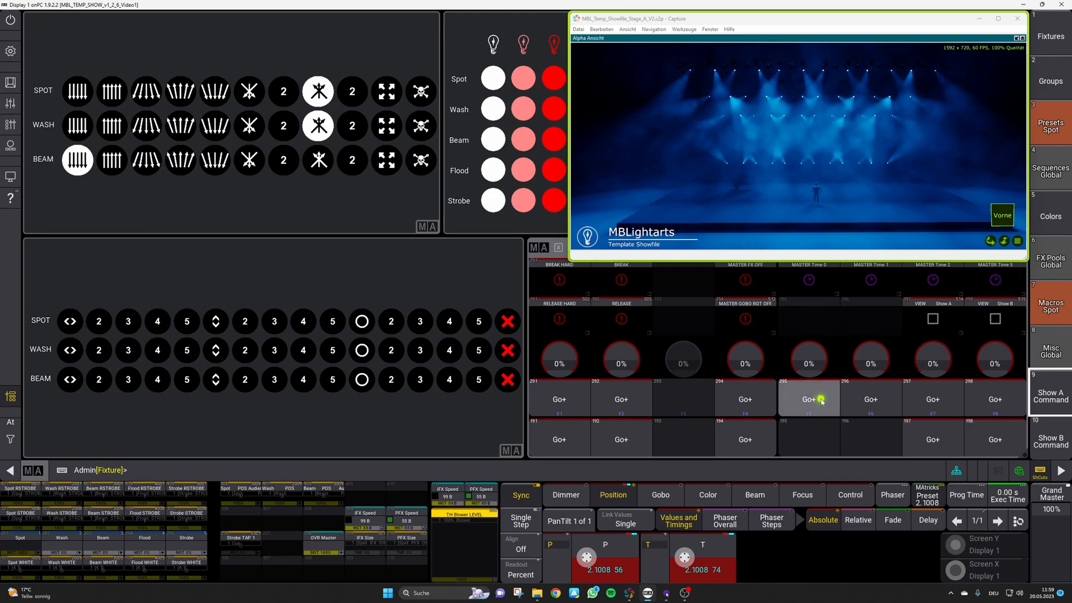
click(808, 399)
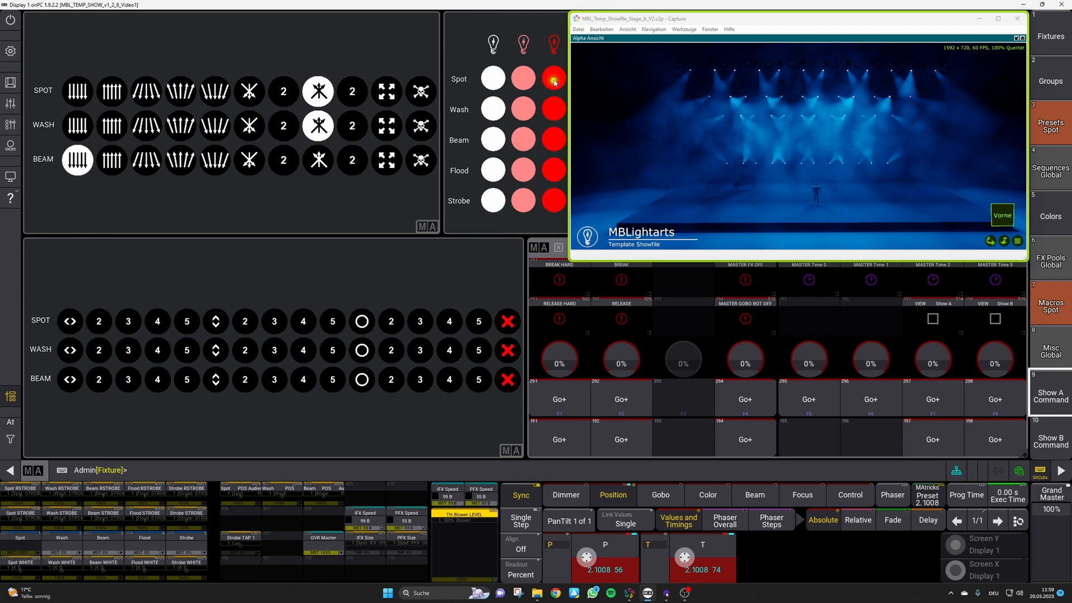
click(554, 78)
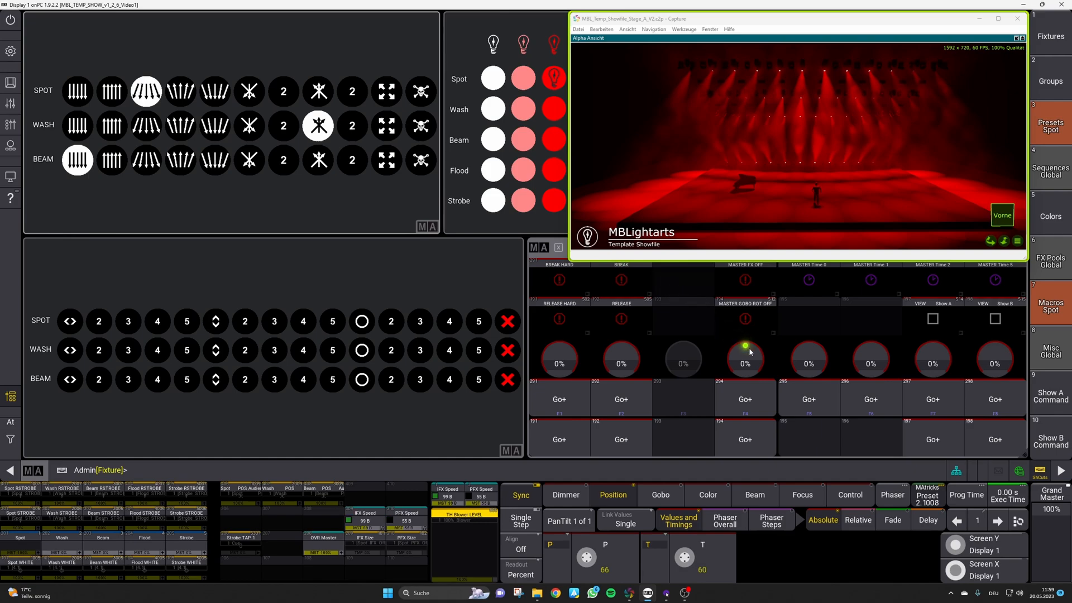
Try spot, wash and beam position looks including wash position five, then set MASTER Time to 1.00 s
click(932, 440)
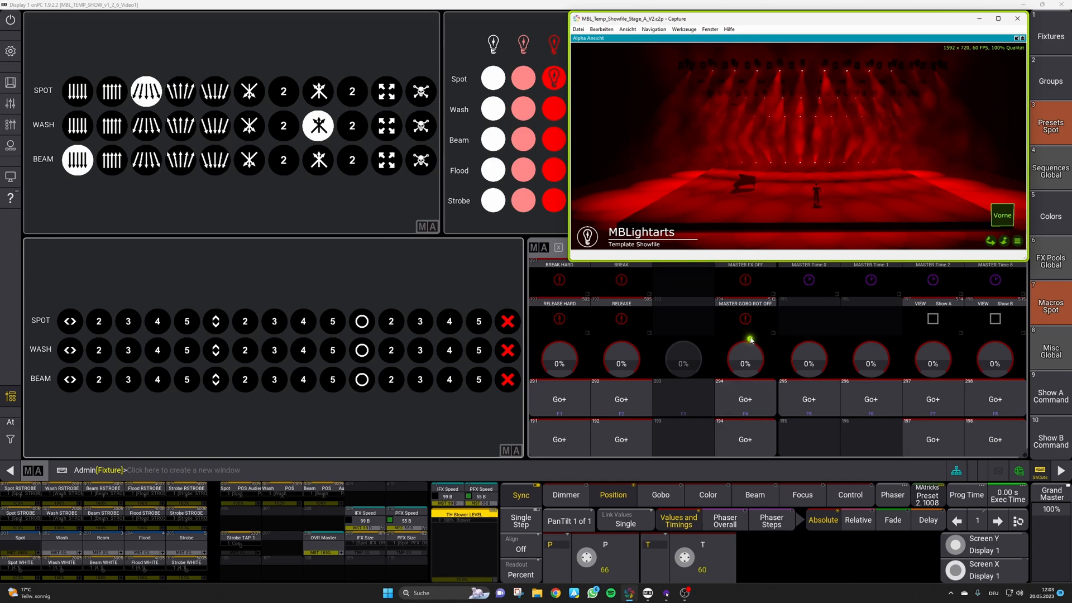
click(745, 398)
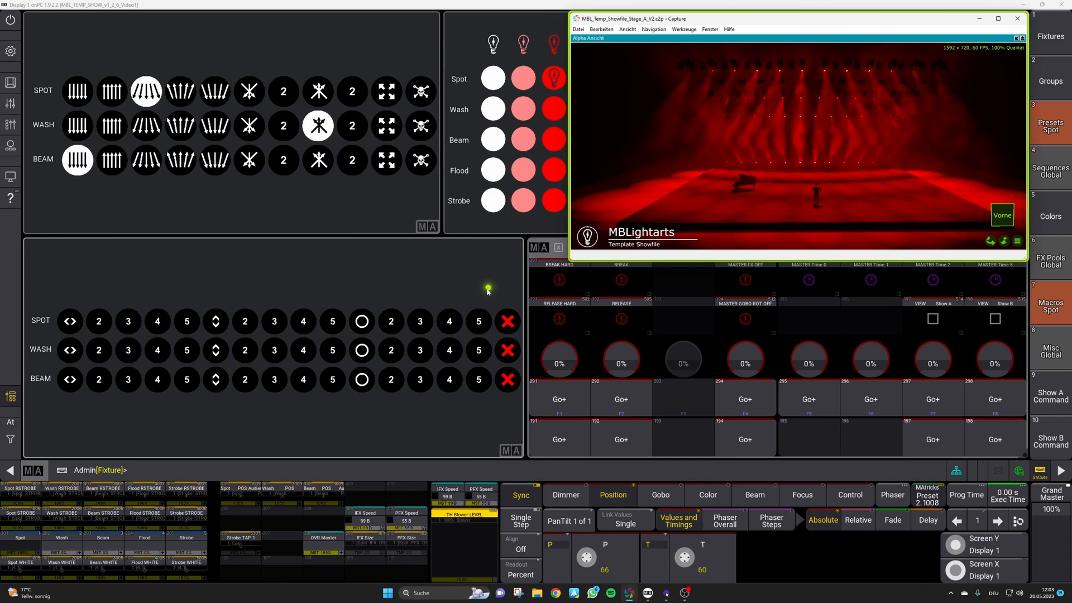
click(390, 322)
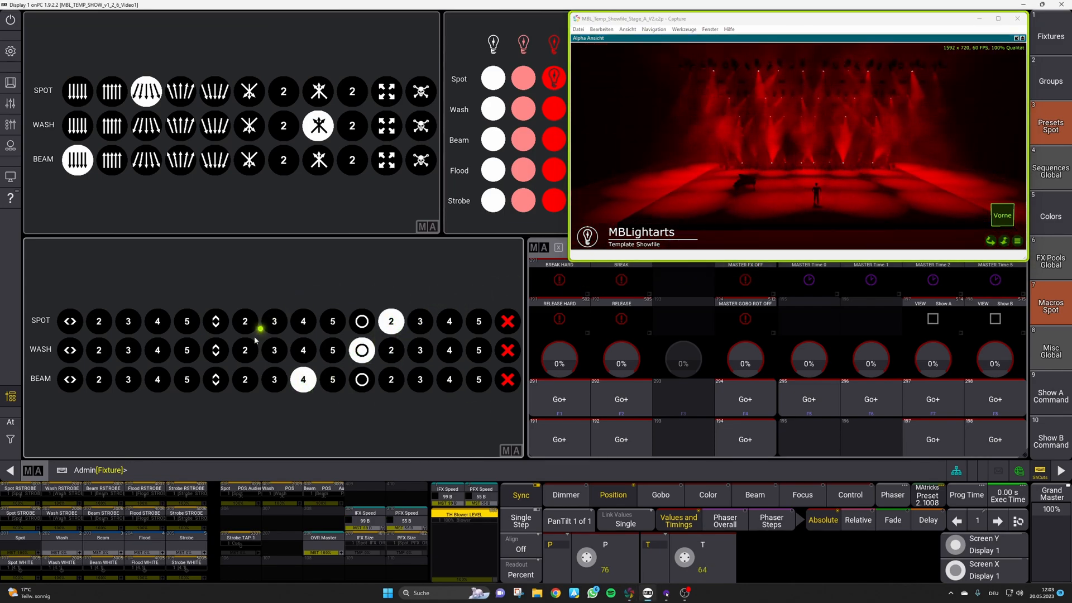
click(745, 399)
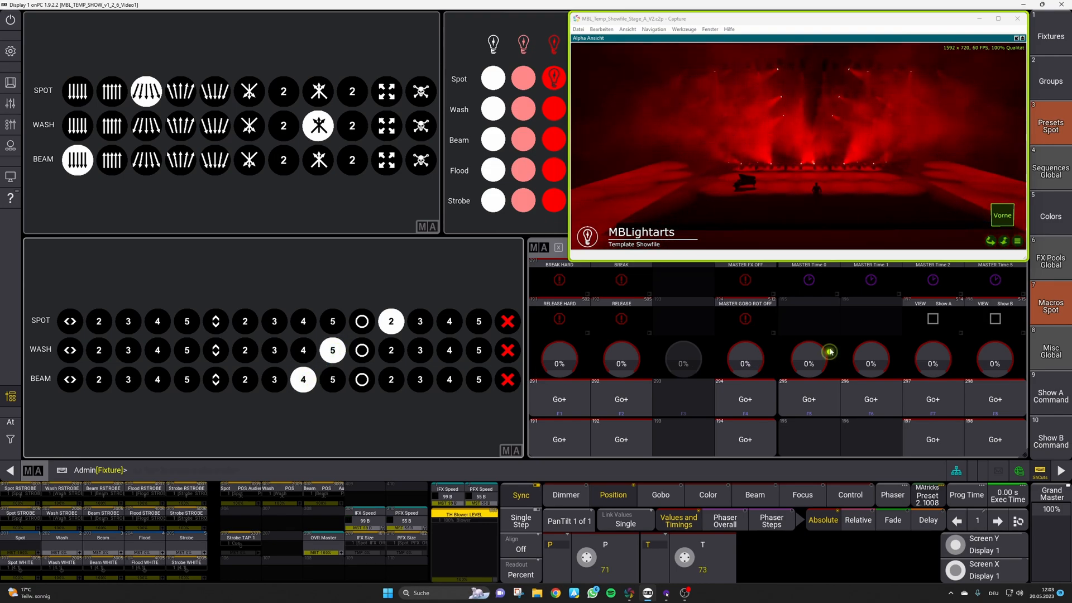
click(870, 398)
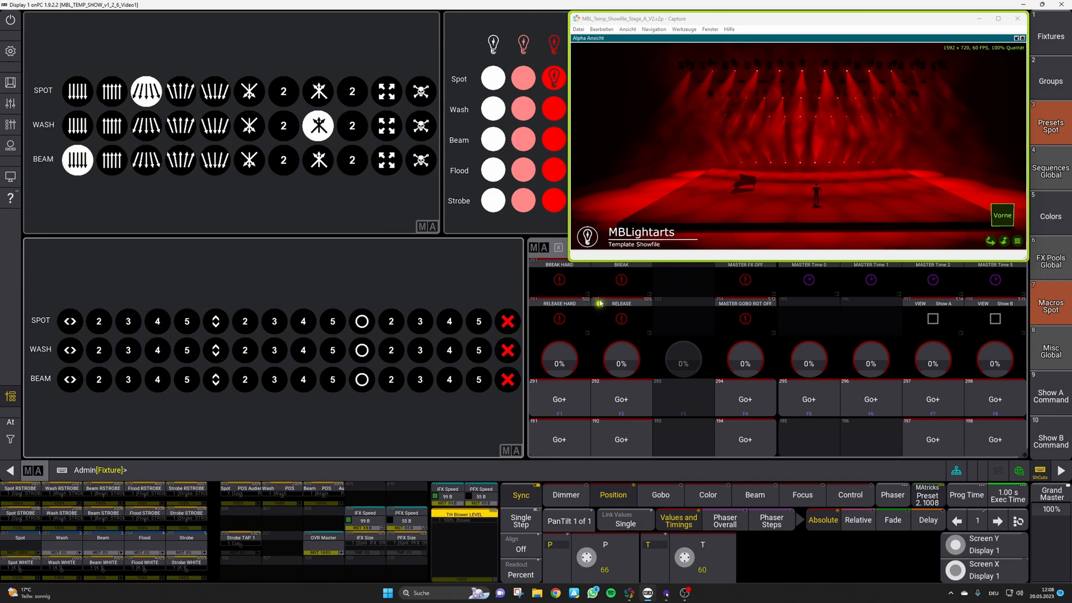
Put all fixture types in the circle position look, then BREAK and RELEASE it on stage
click(360, 321)
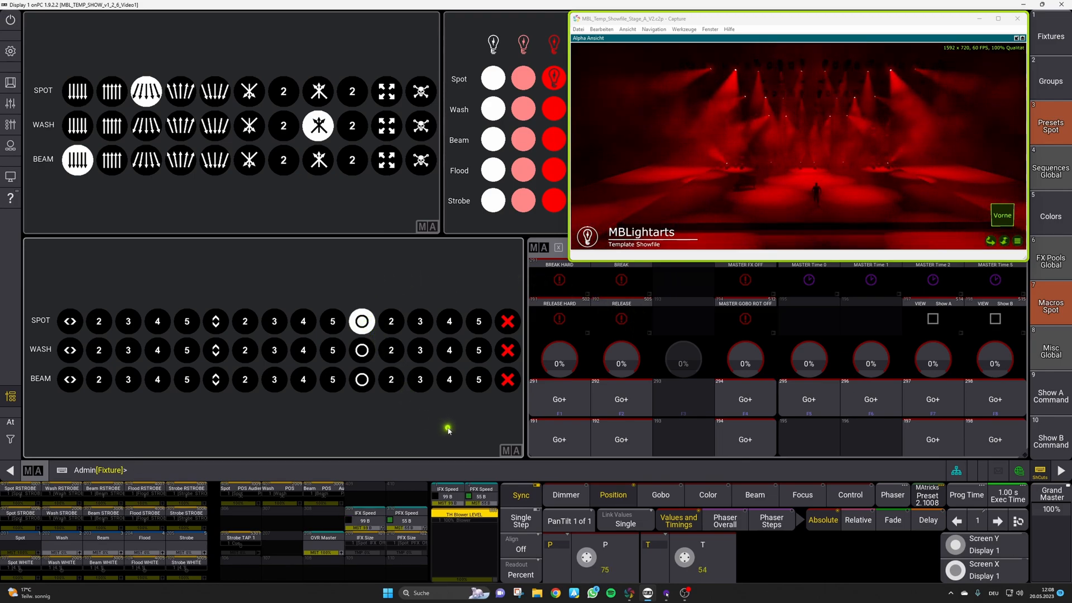
click(620, 399)
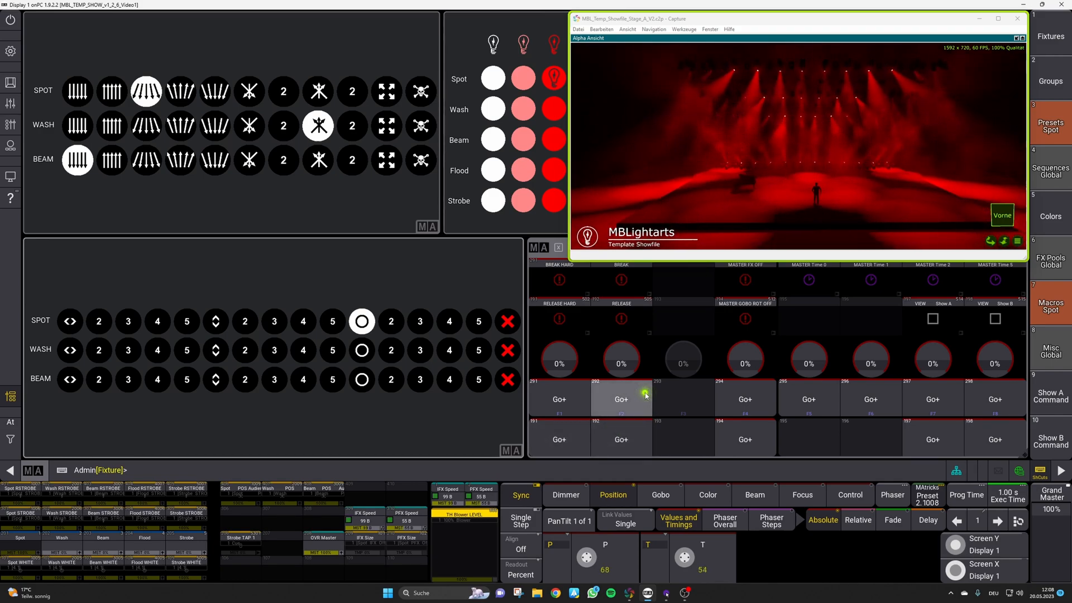
click(621, 399)
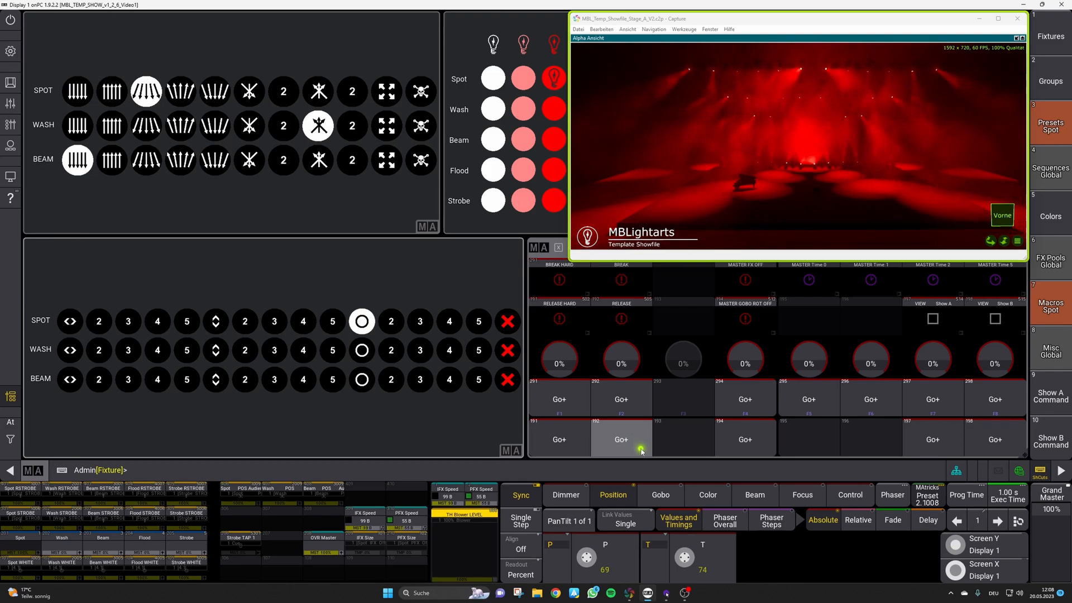
click(621, 440)
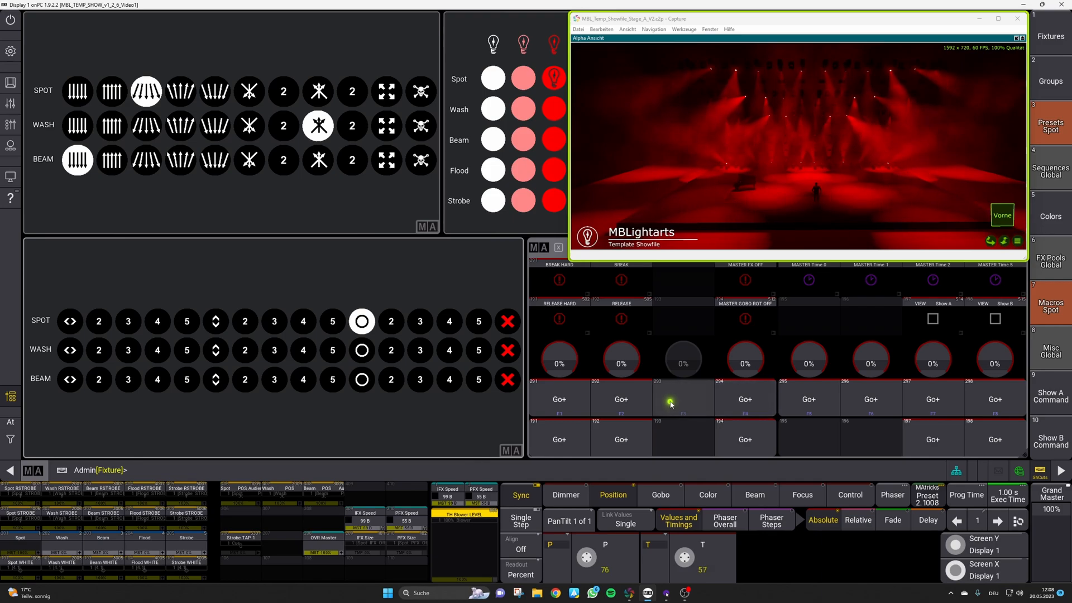
click(620, 439)
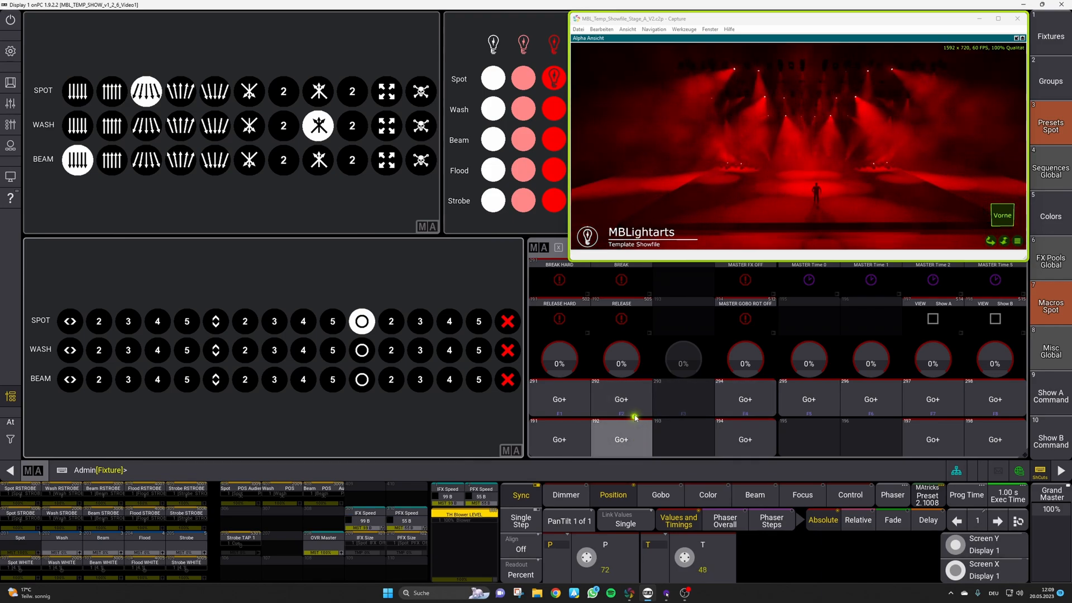
click(621, 399)
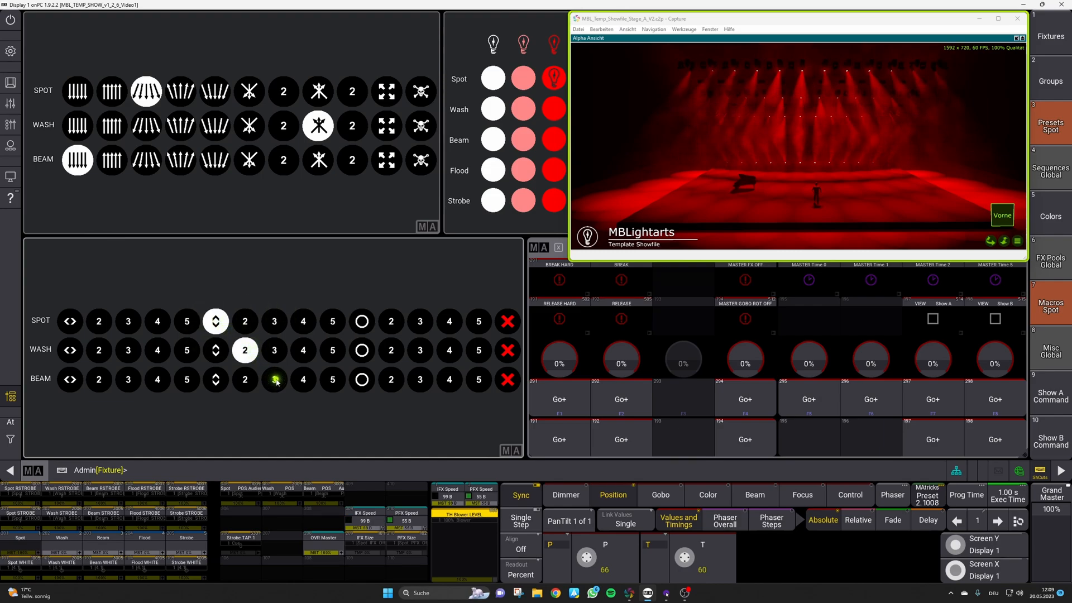
Move the beams to position three, release to the base look, and fire BREAK HARD twice
click(621, 439)
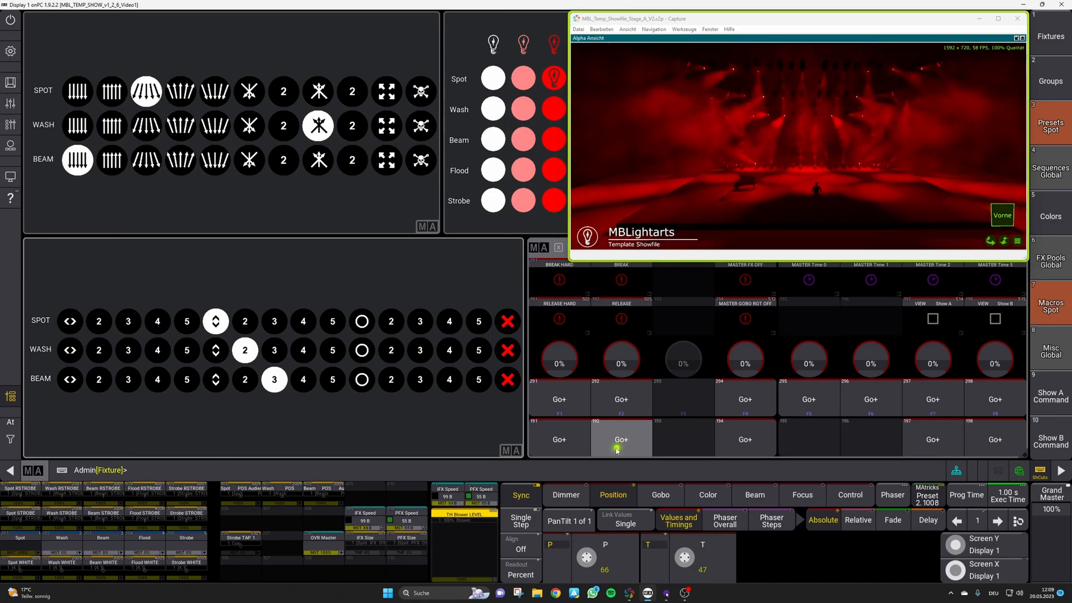
click(621, 439)
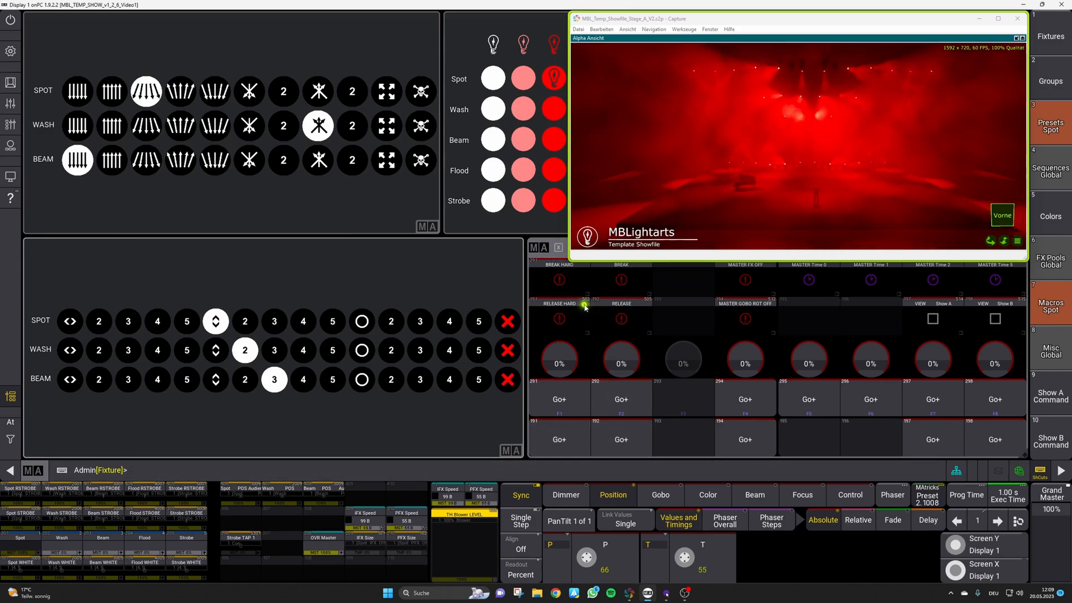
click(558, 399)
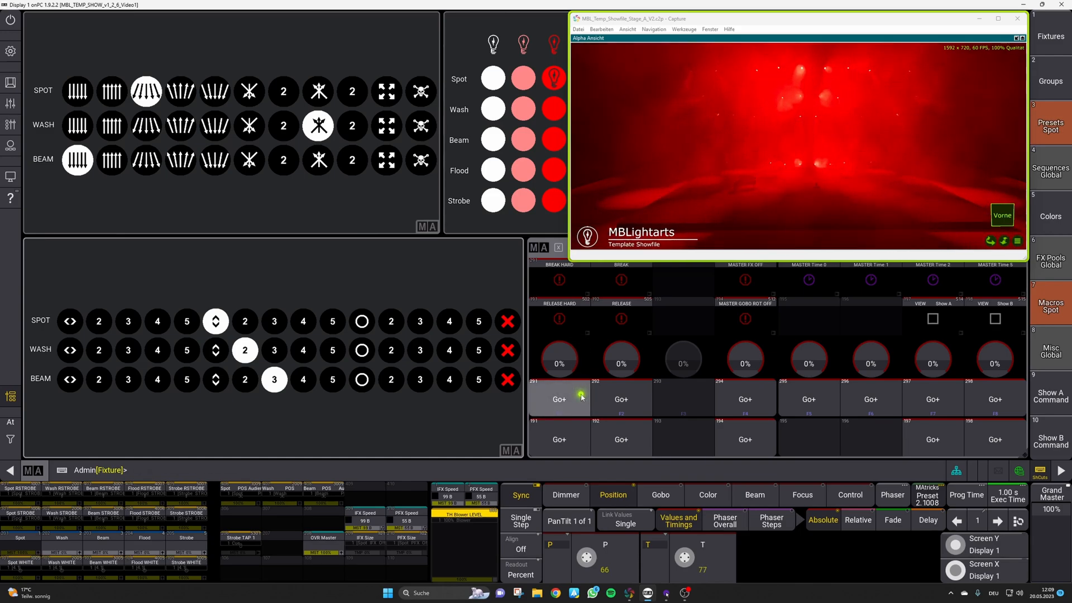
click(558, 399)
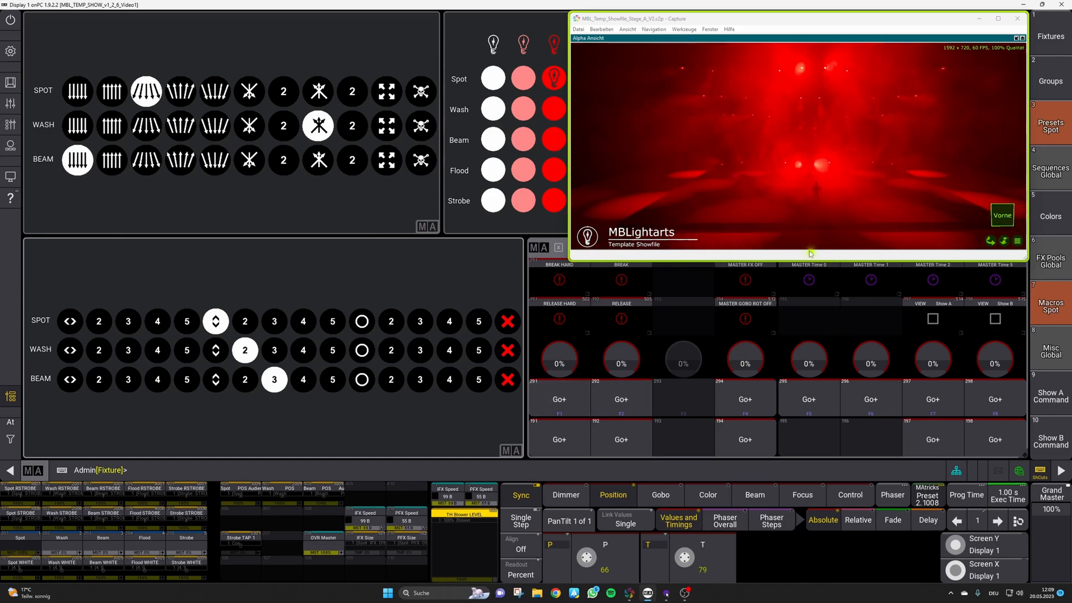
click(559, 400)
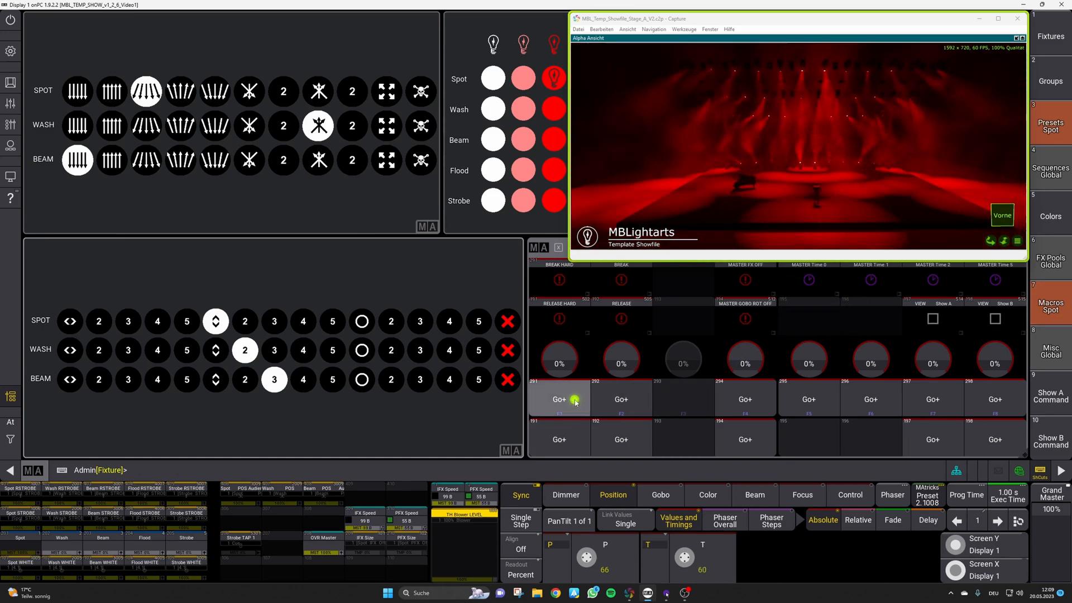
click(558, 400)
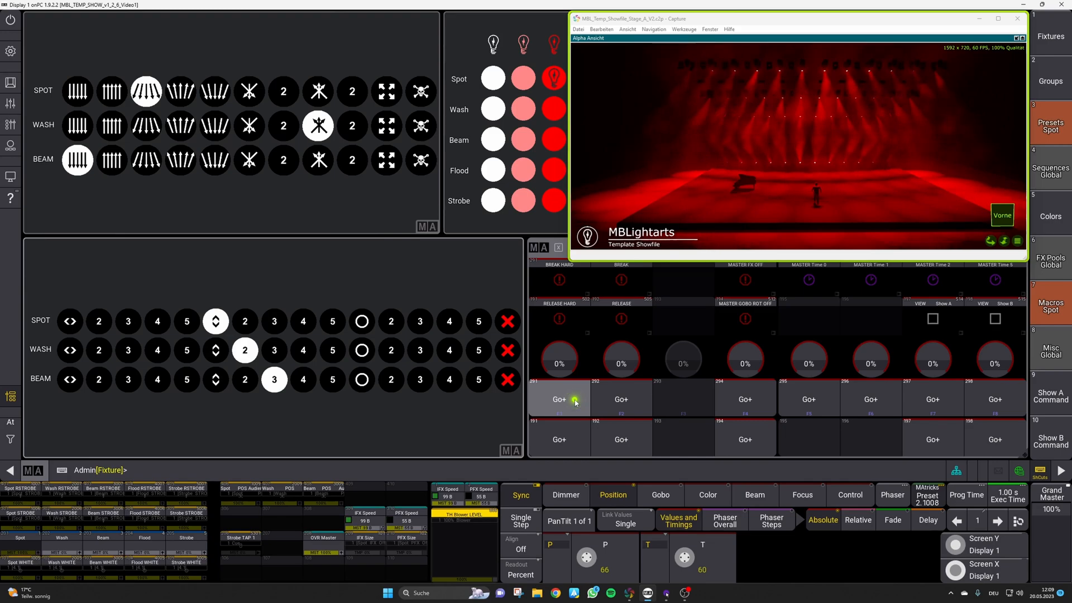